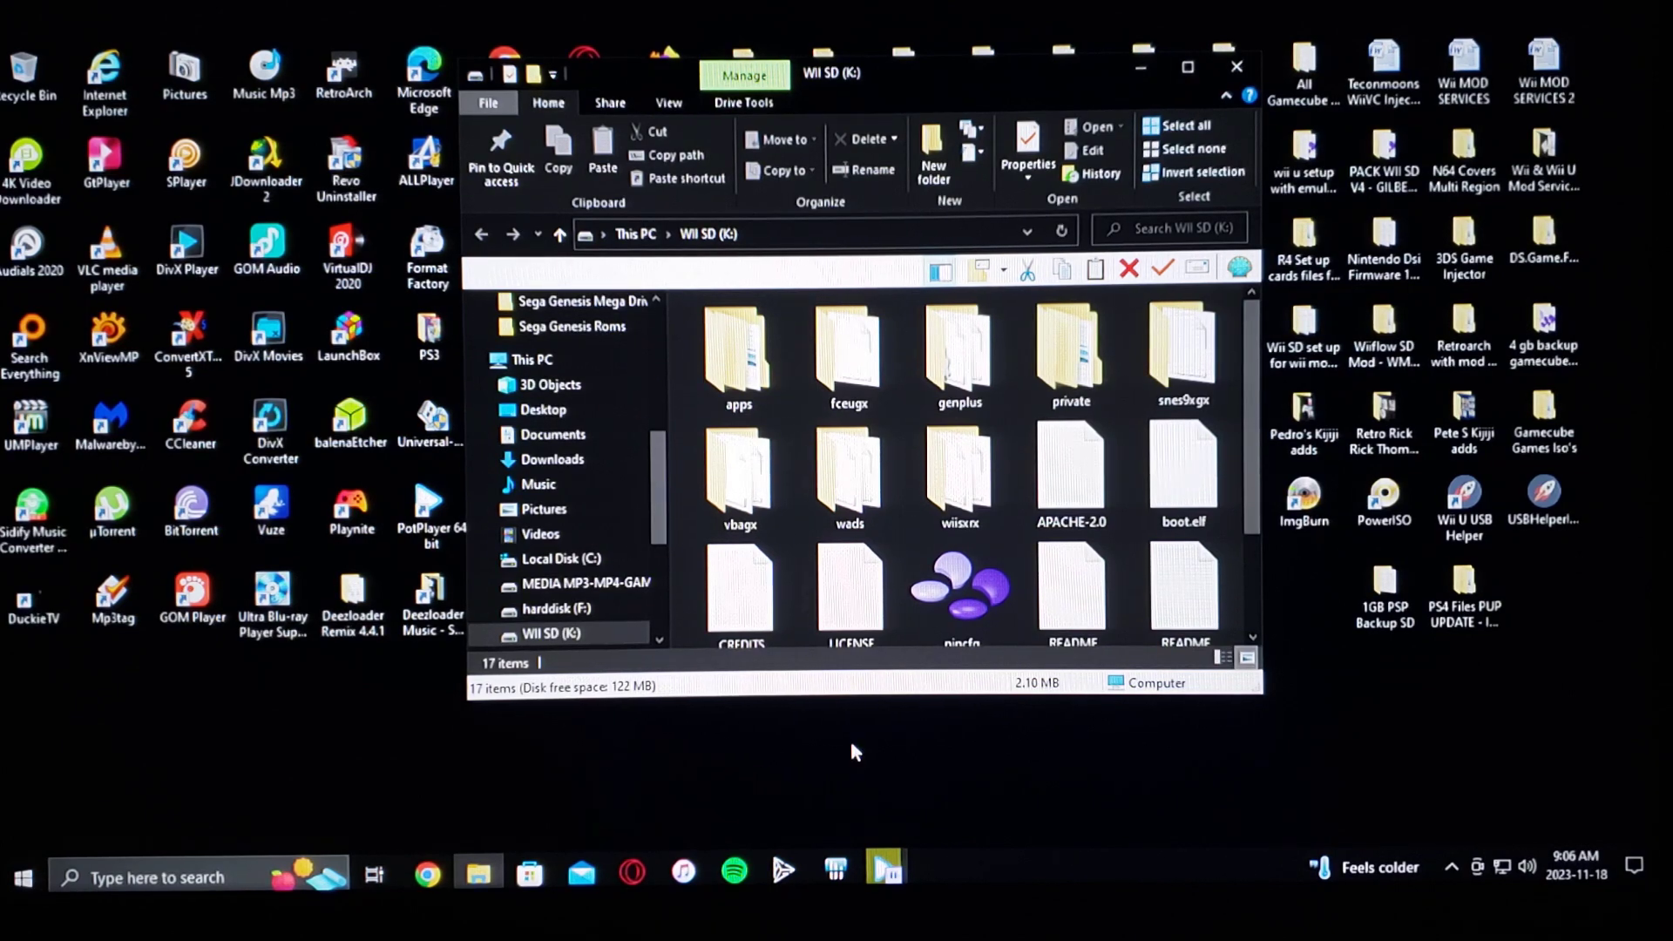
Open the SD card's wads folder and review Mario Kart 64, Not64 and Wii Mod Lite WADs.
{"action": "left_click", "coordinate": [849, 475]}
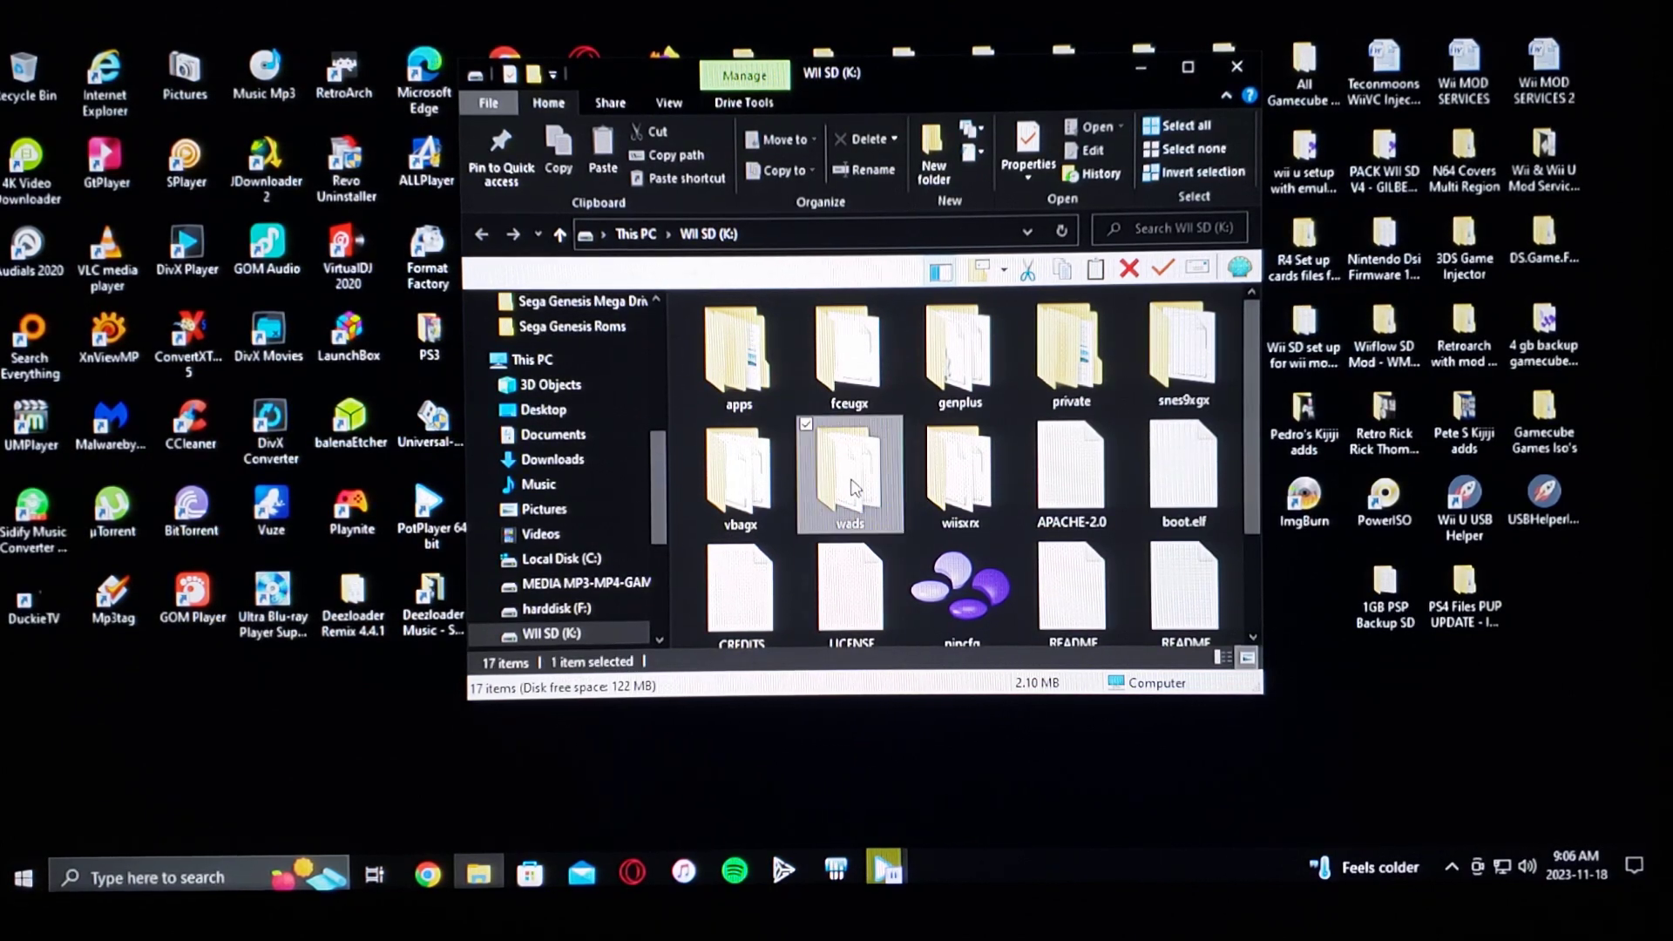
{"action": "double_click", "coordinate": [849, 475]}
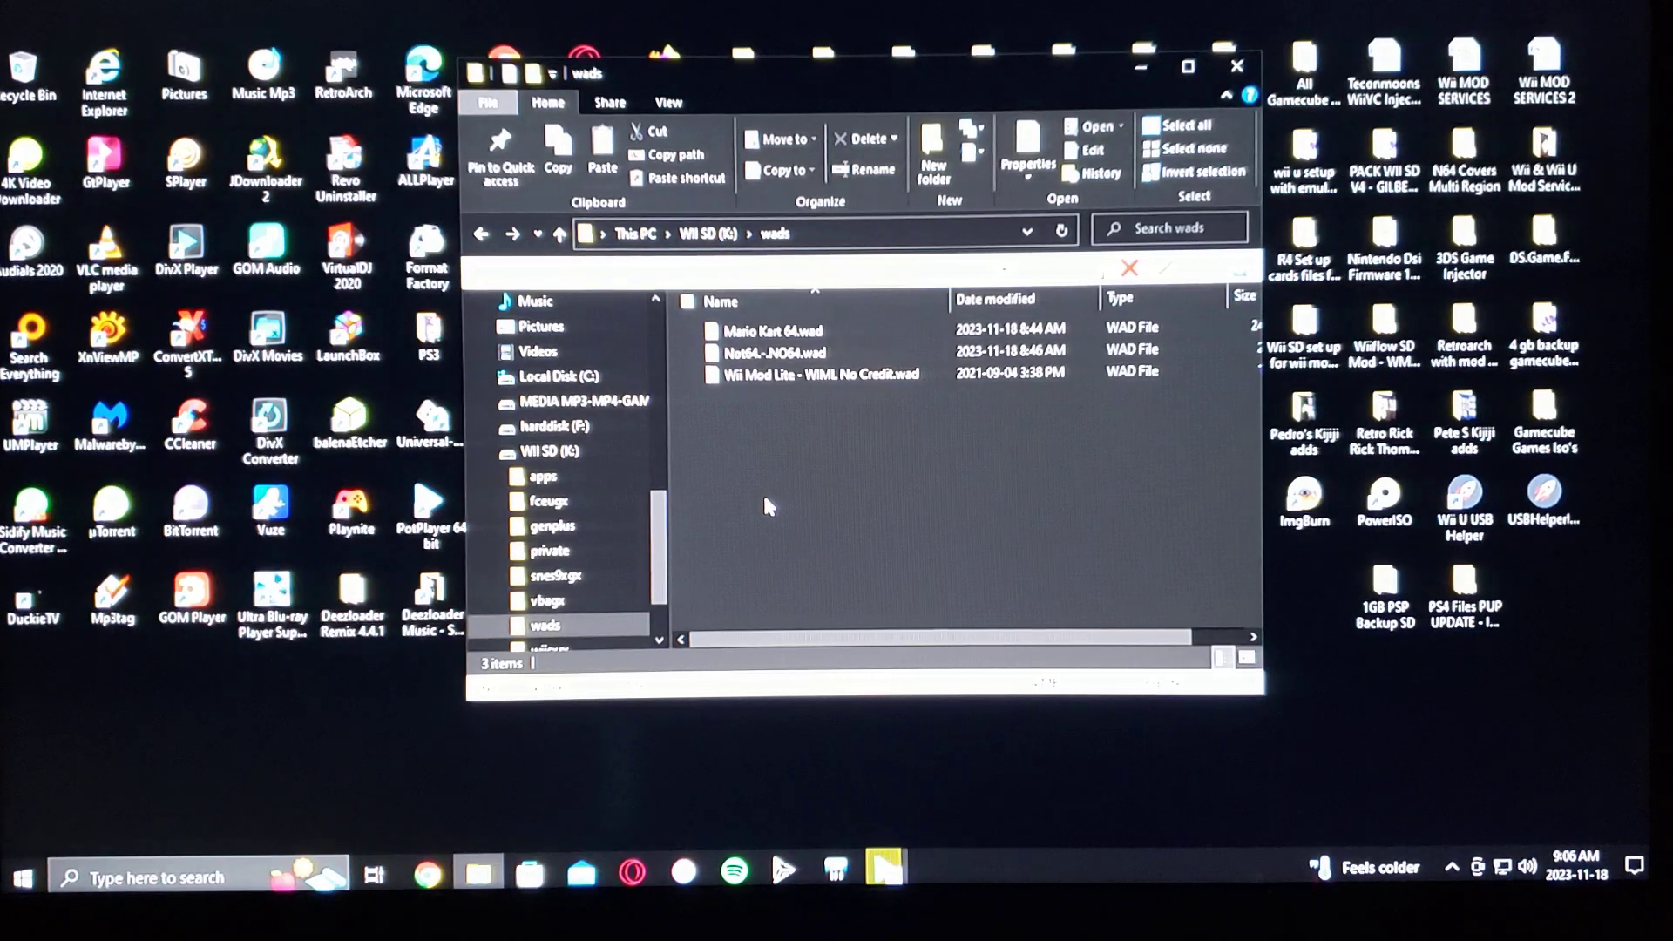
{"action": "mouse_move", "coordinate": [830, 455]}
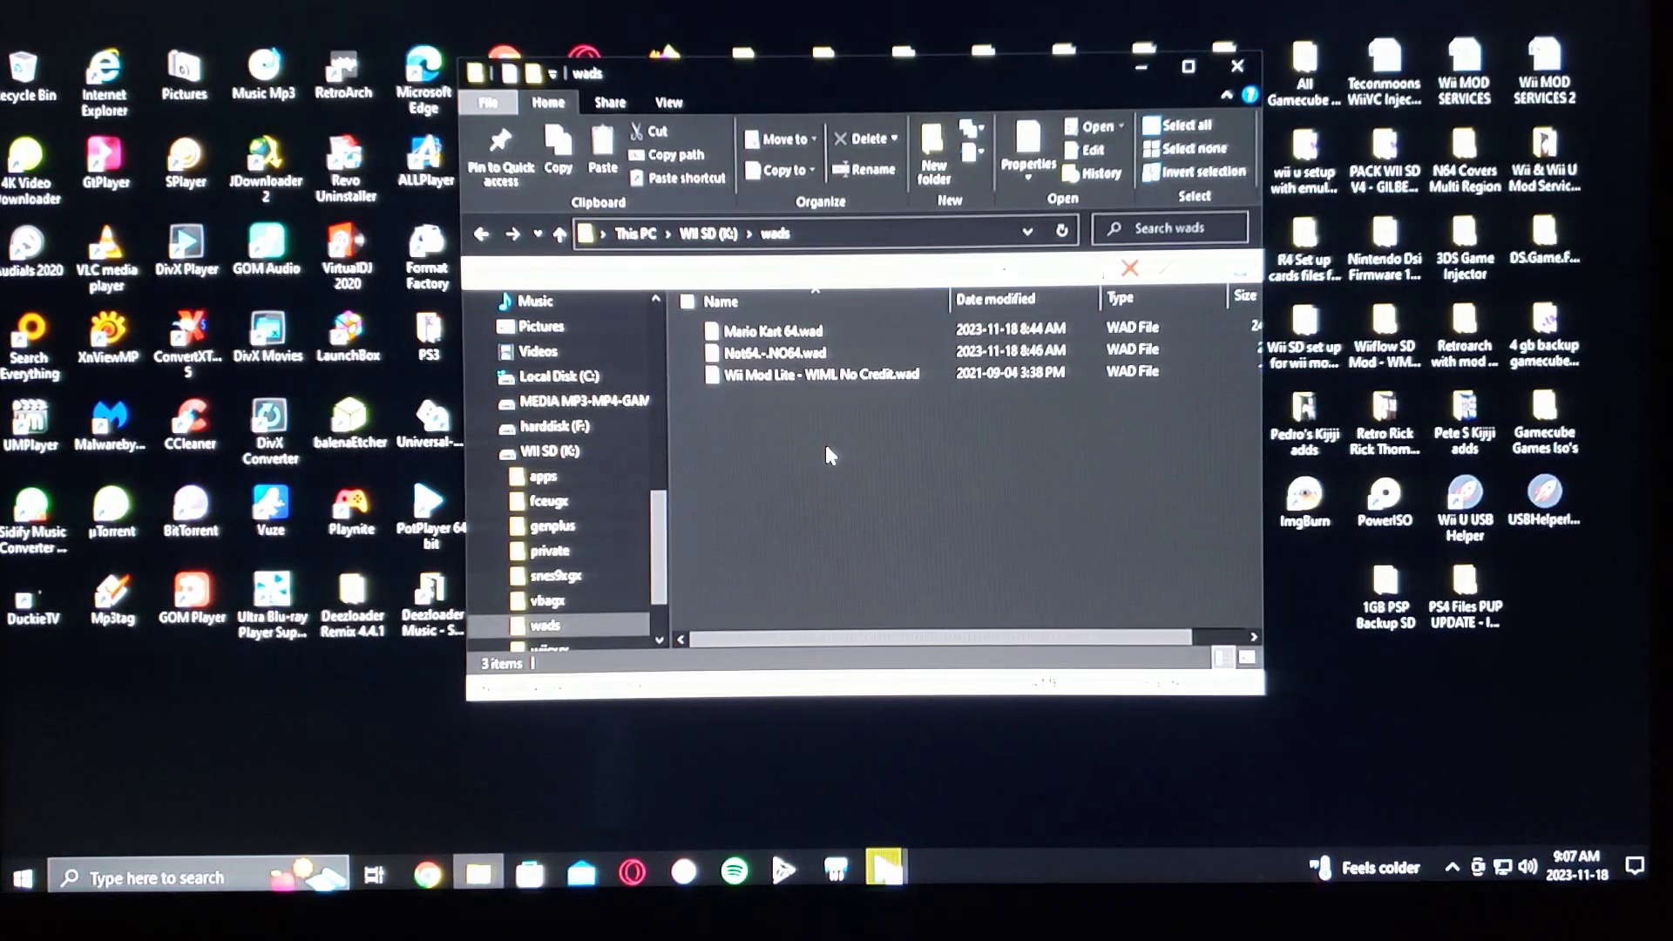
{"action": "mouse_move", "coordinate": [771, 329]}
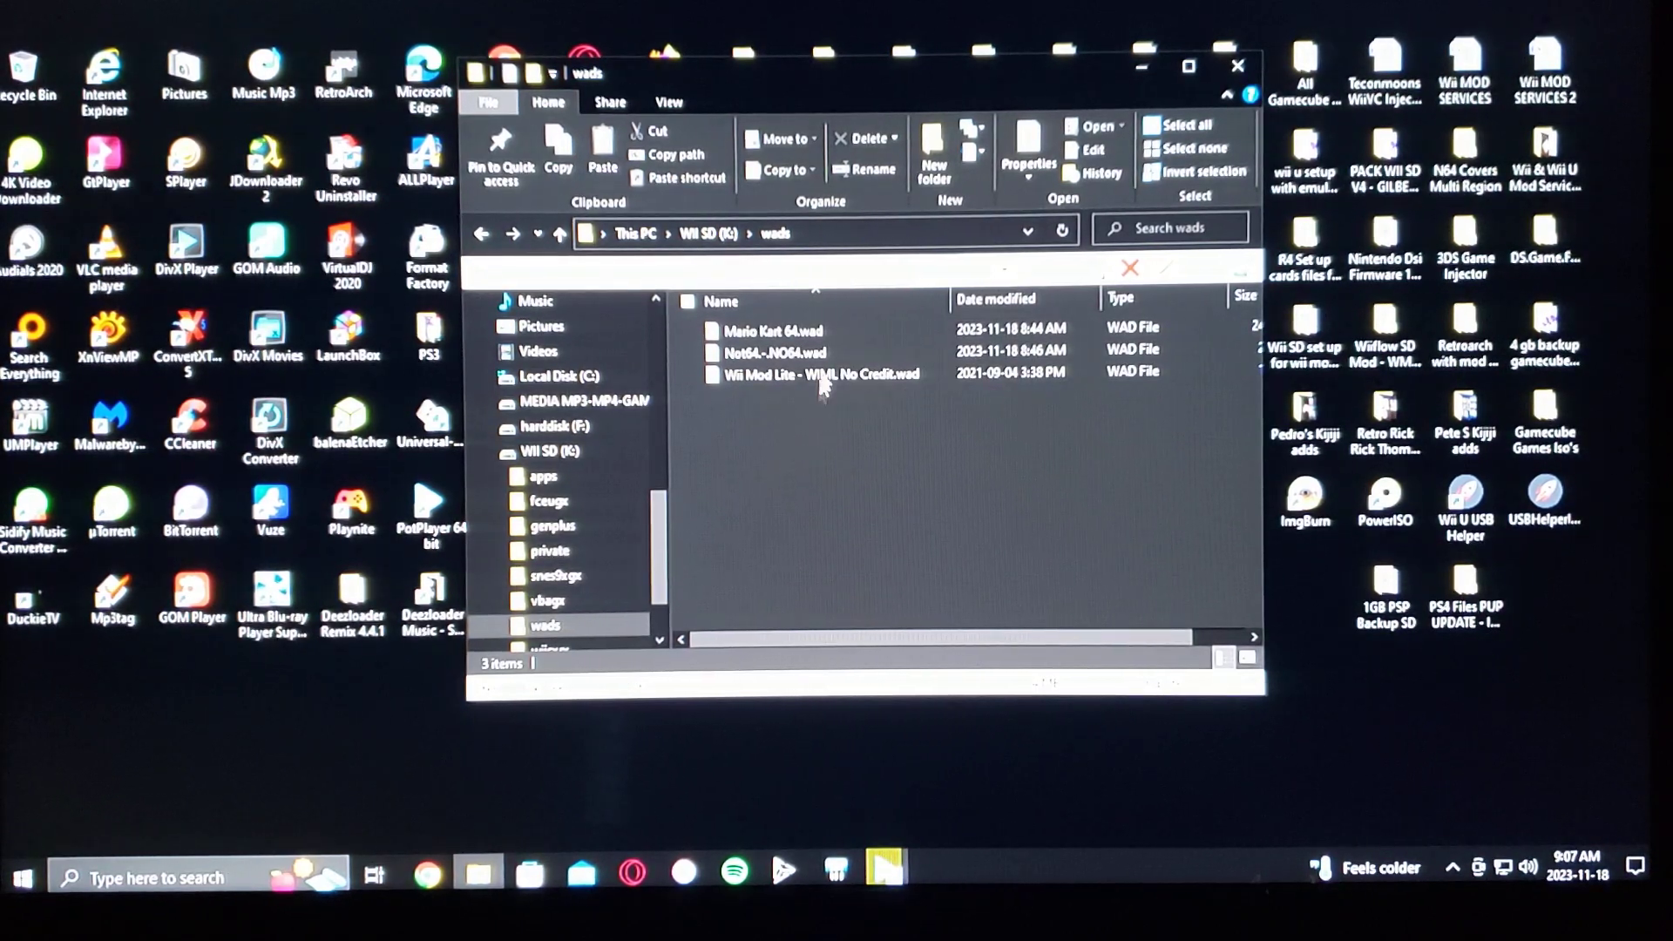
{"action": "left_click", "coordinate": [779, 352]}
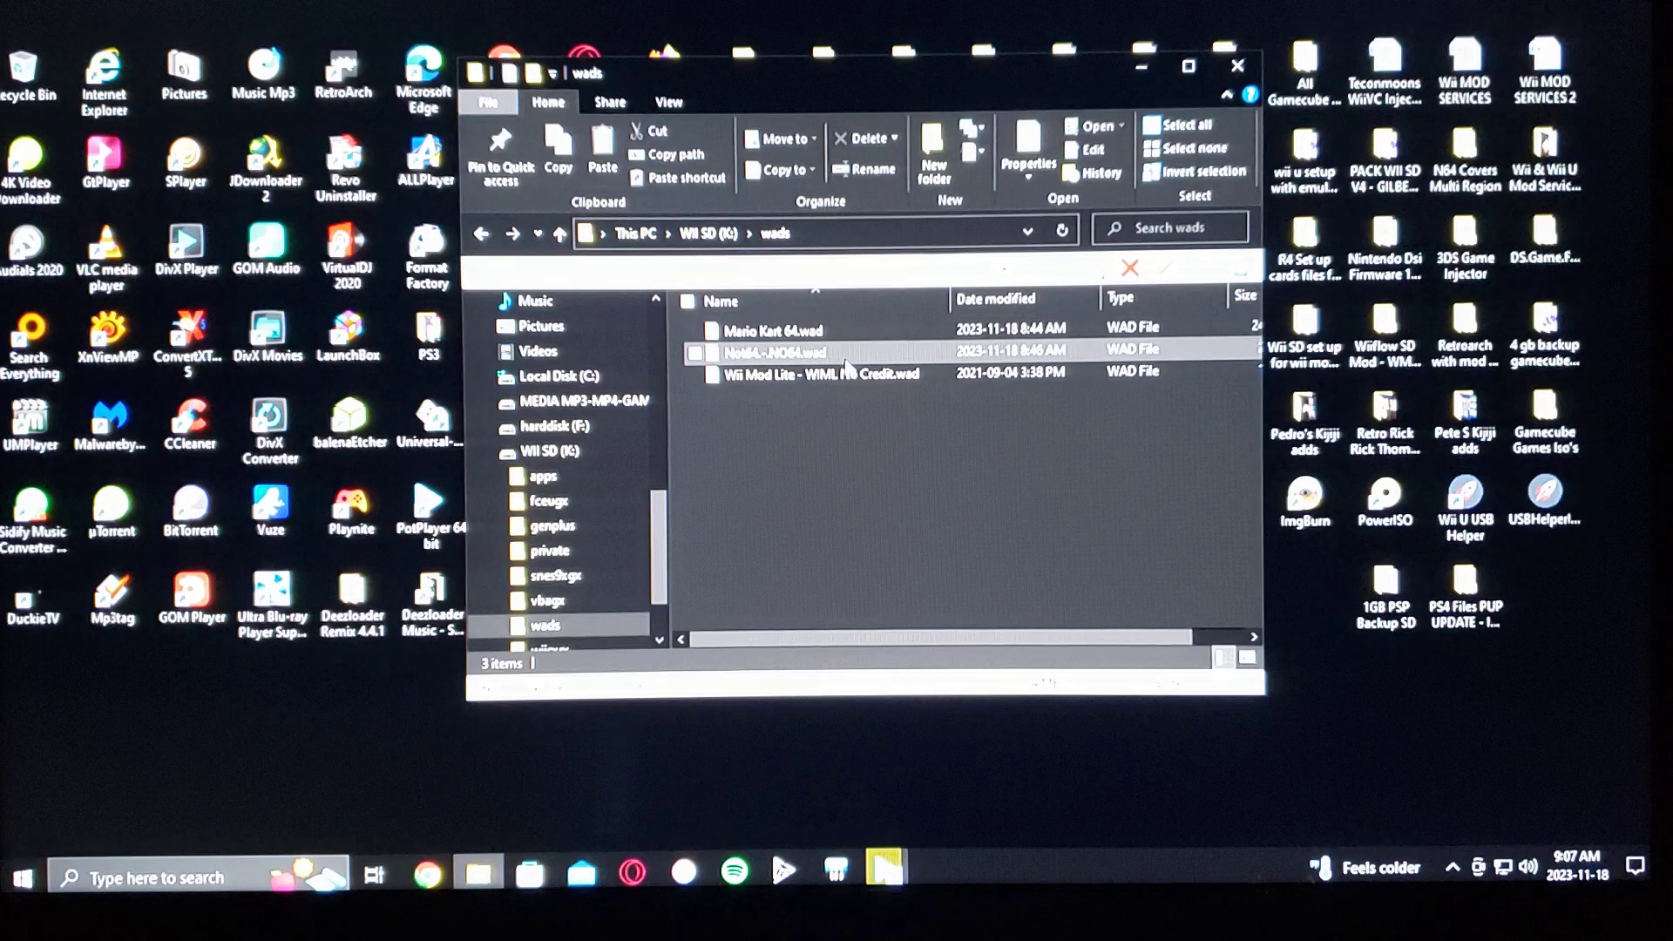
{"action": "left_click", "coordinate": [805, 452]}
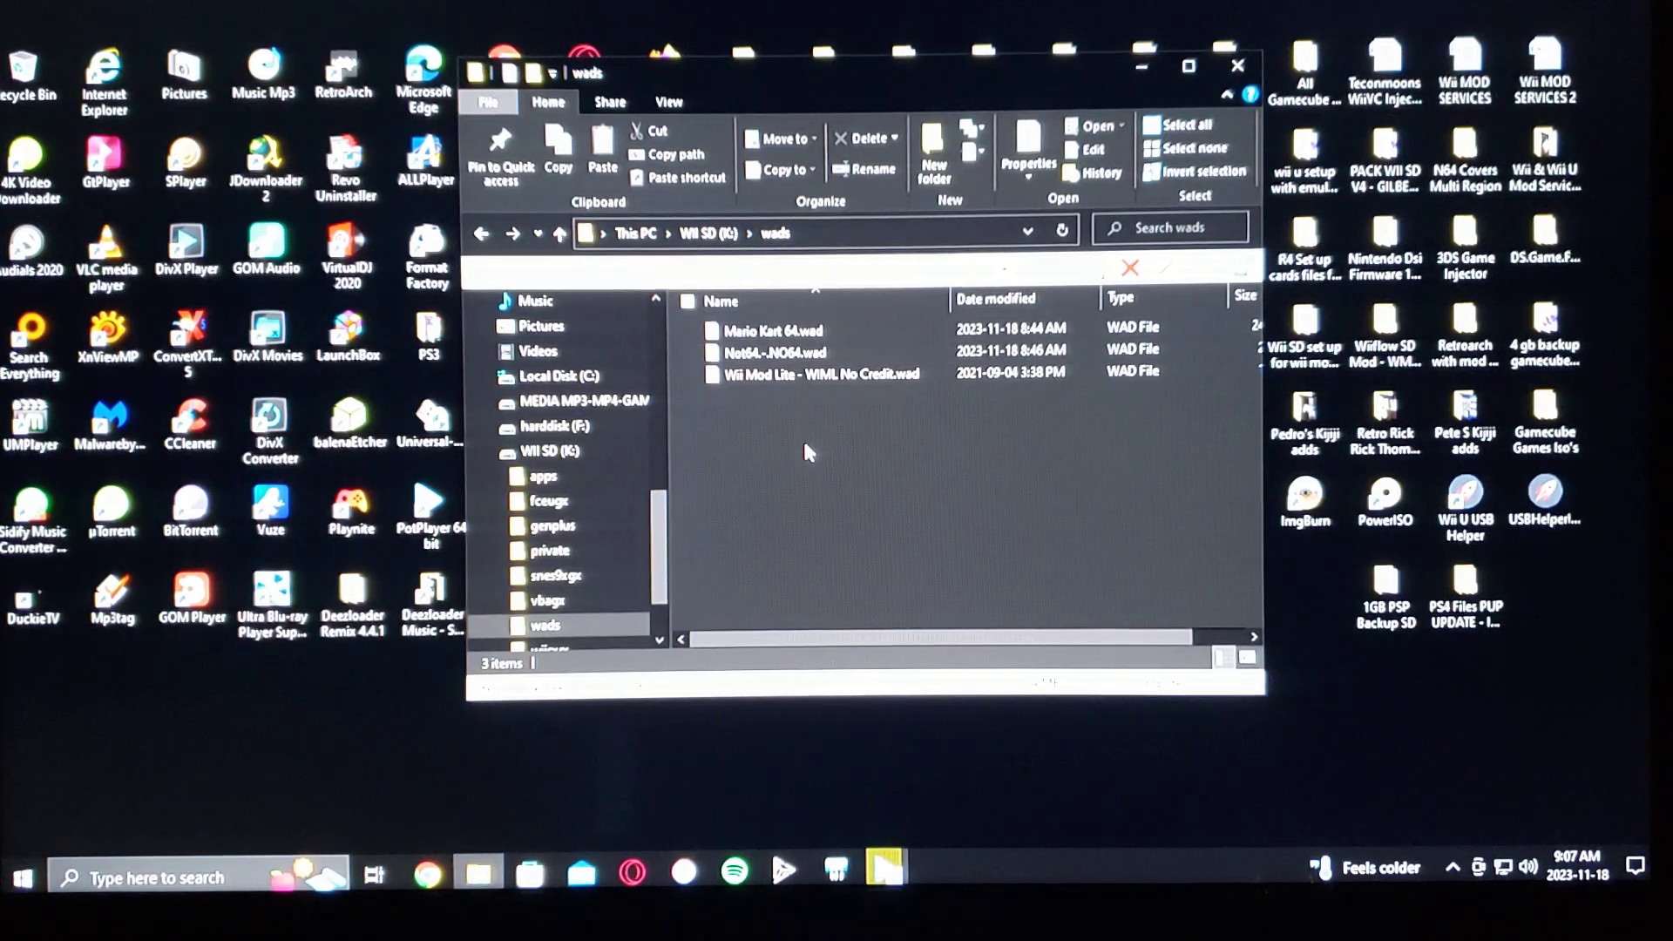
{"action": "left_click", "coordinate": [816, 371]}
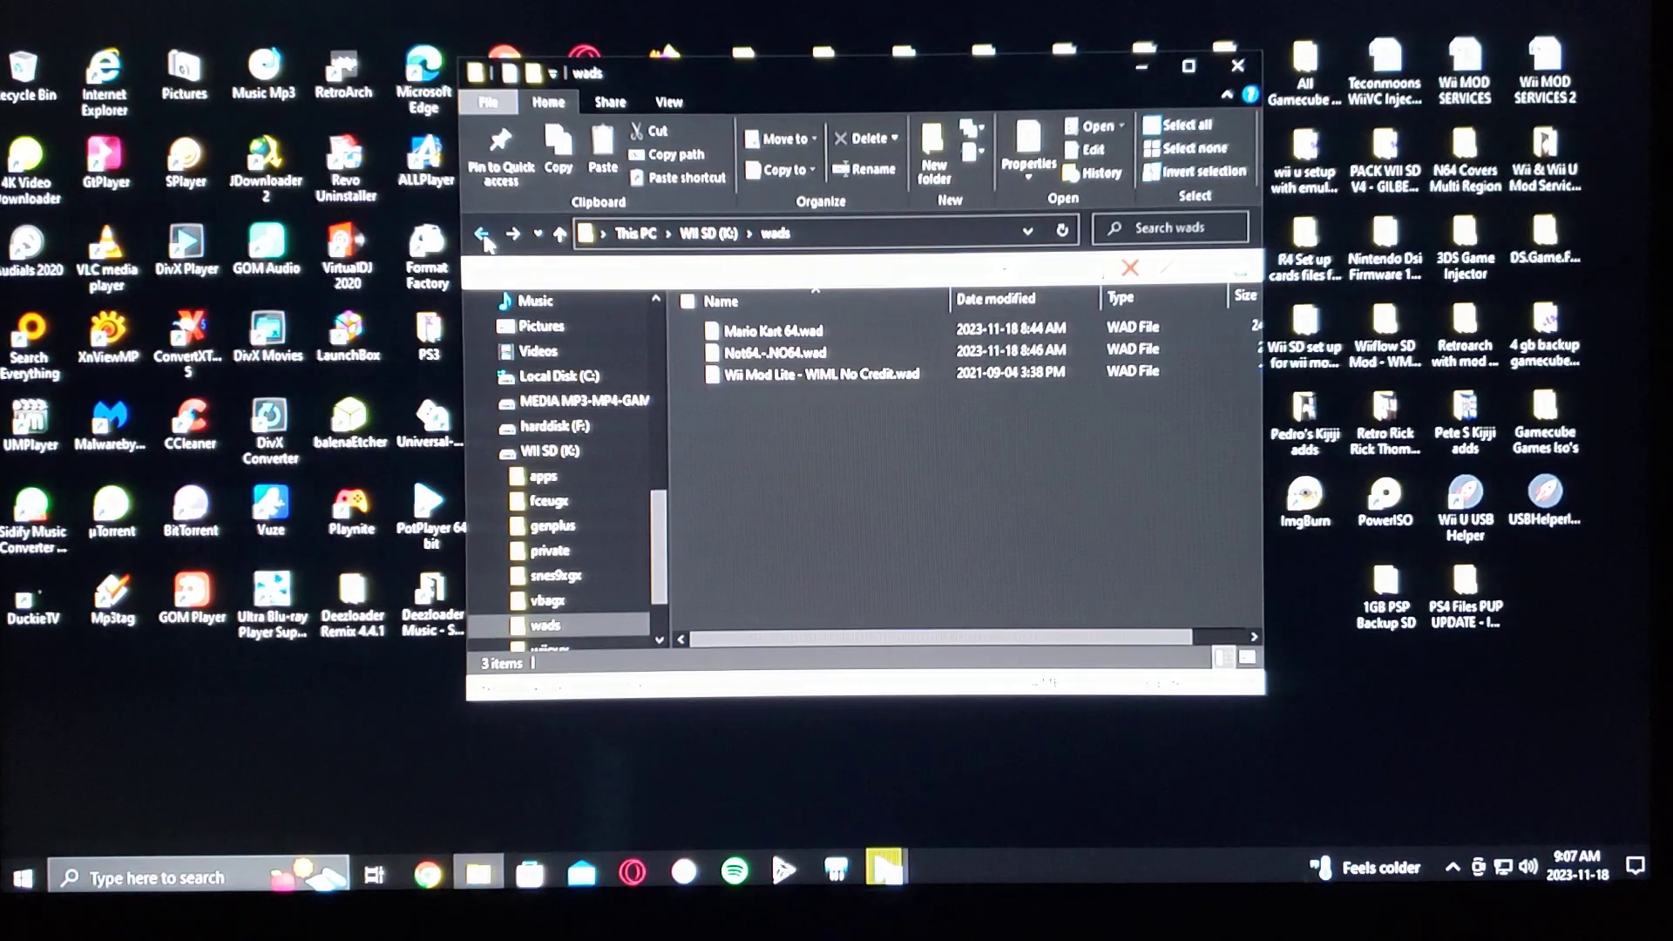
{"action": "left_click", "coordinate": [482, 233]}
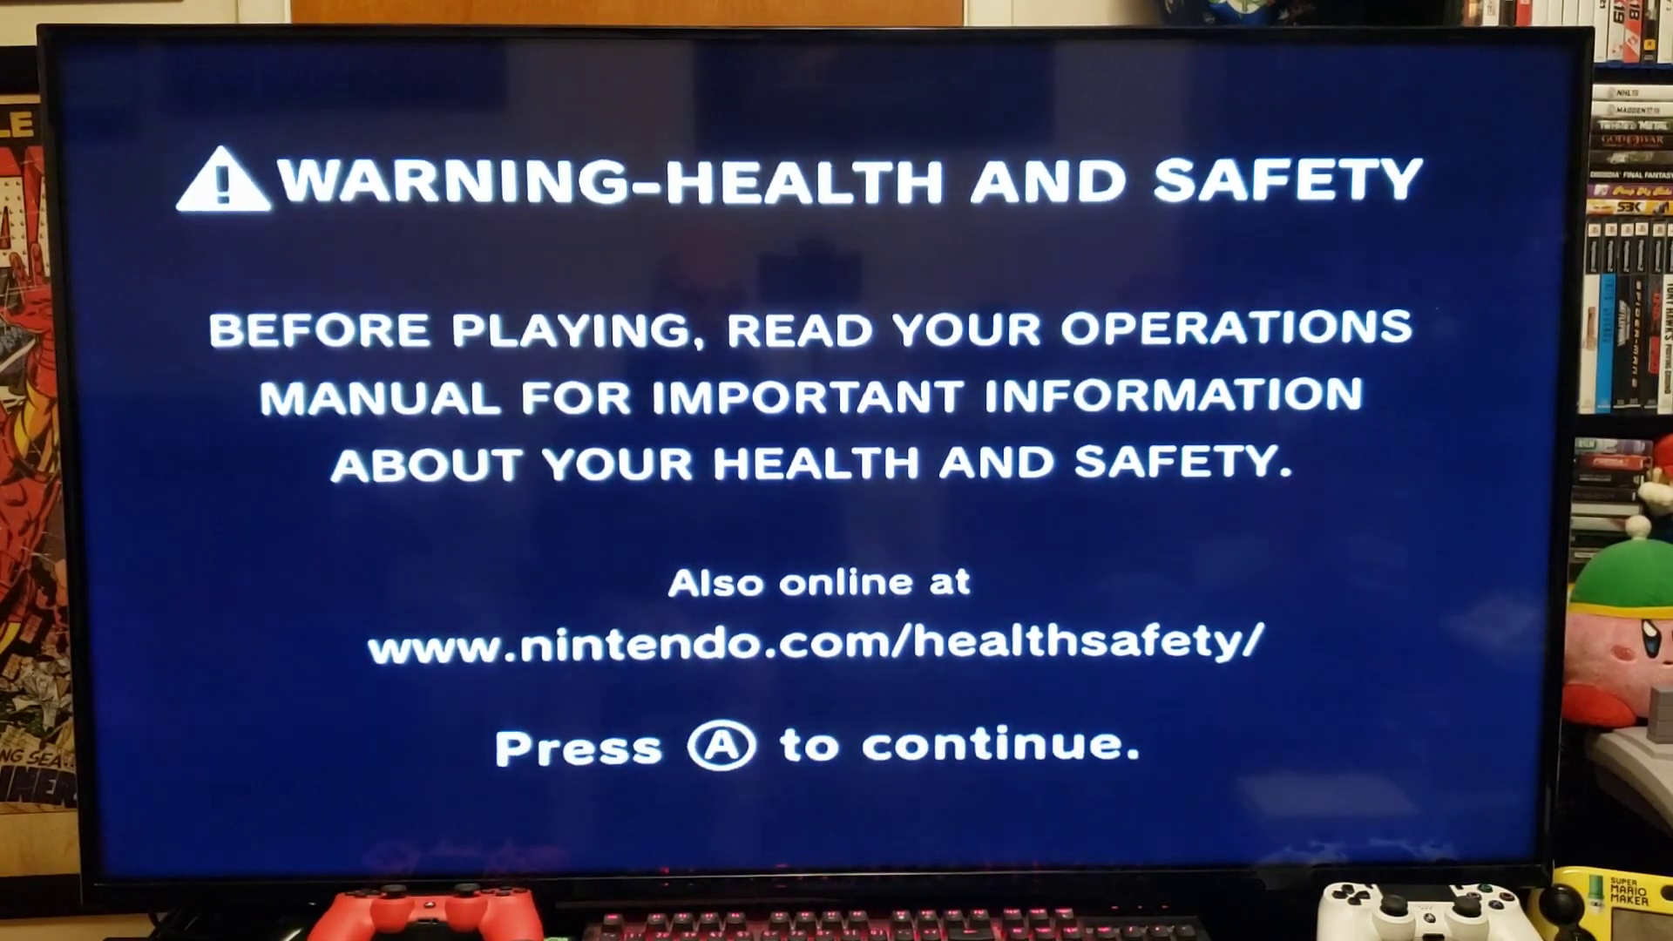
Dismiss the health warning and launch the Homebrew Channel from its tile.
{"action": "key", "text": "a"}
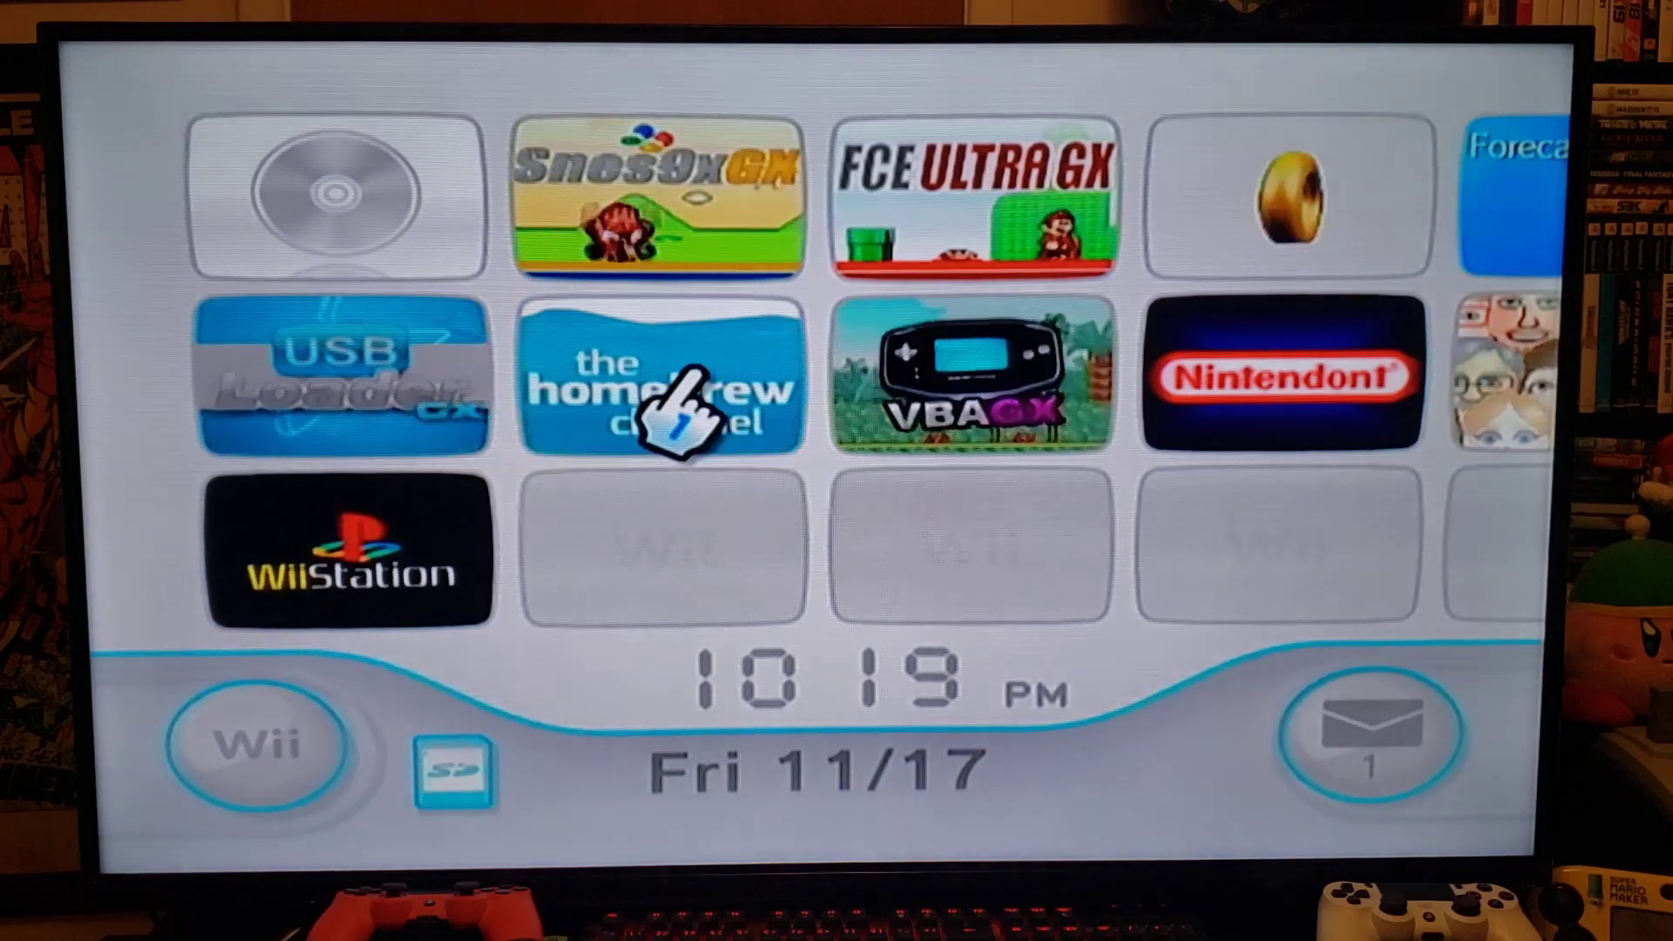
{"action": "left_click", "coordinate": [662, 379]}
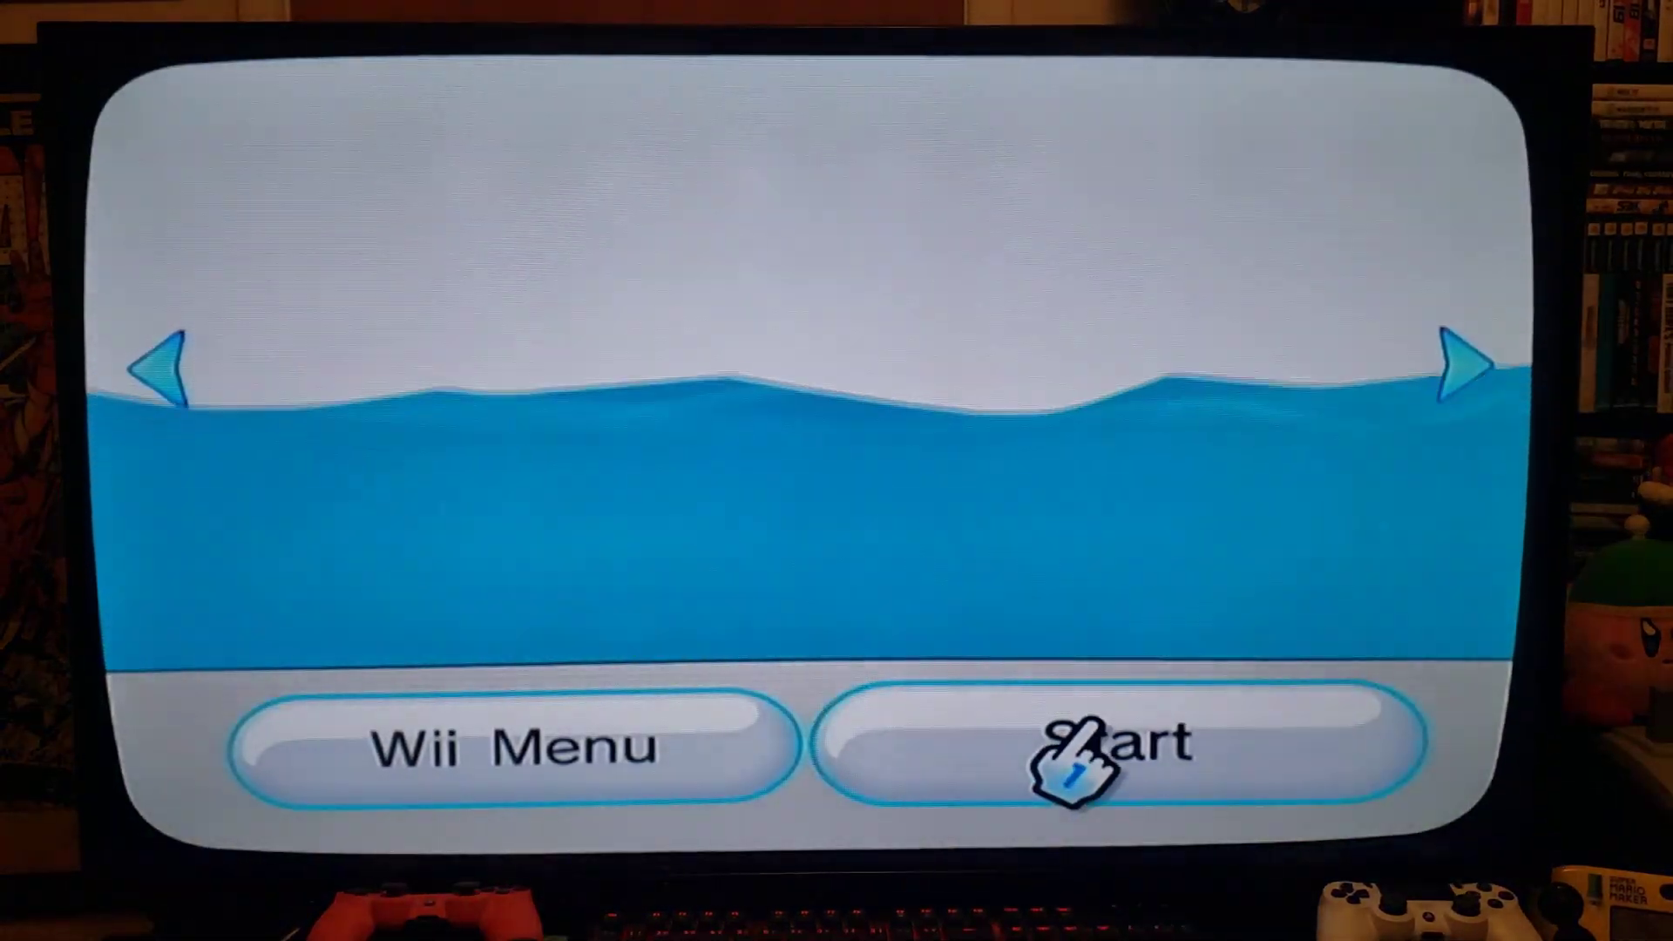
{"action": "left_click", "coordinate": [1114, 743]}
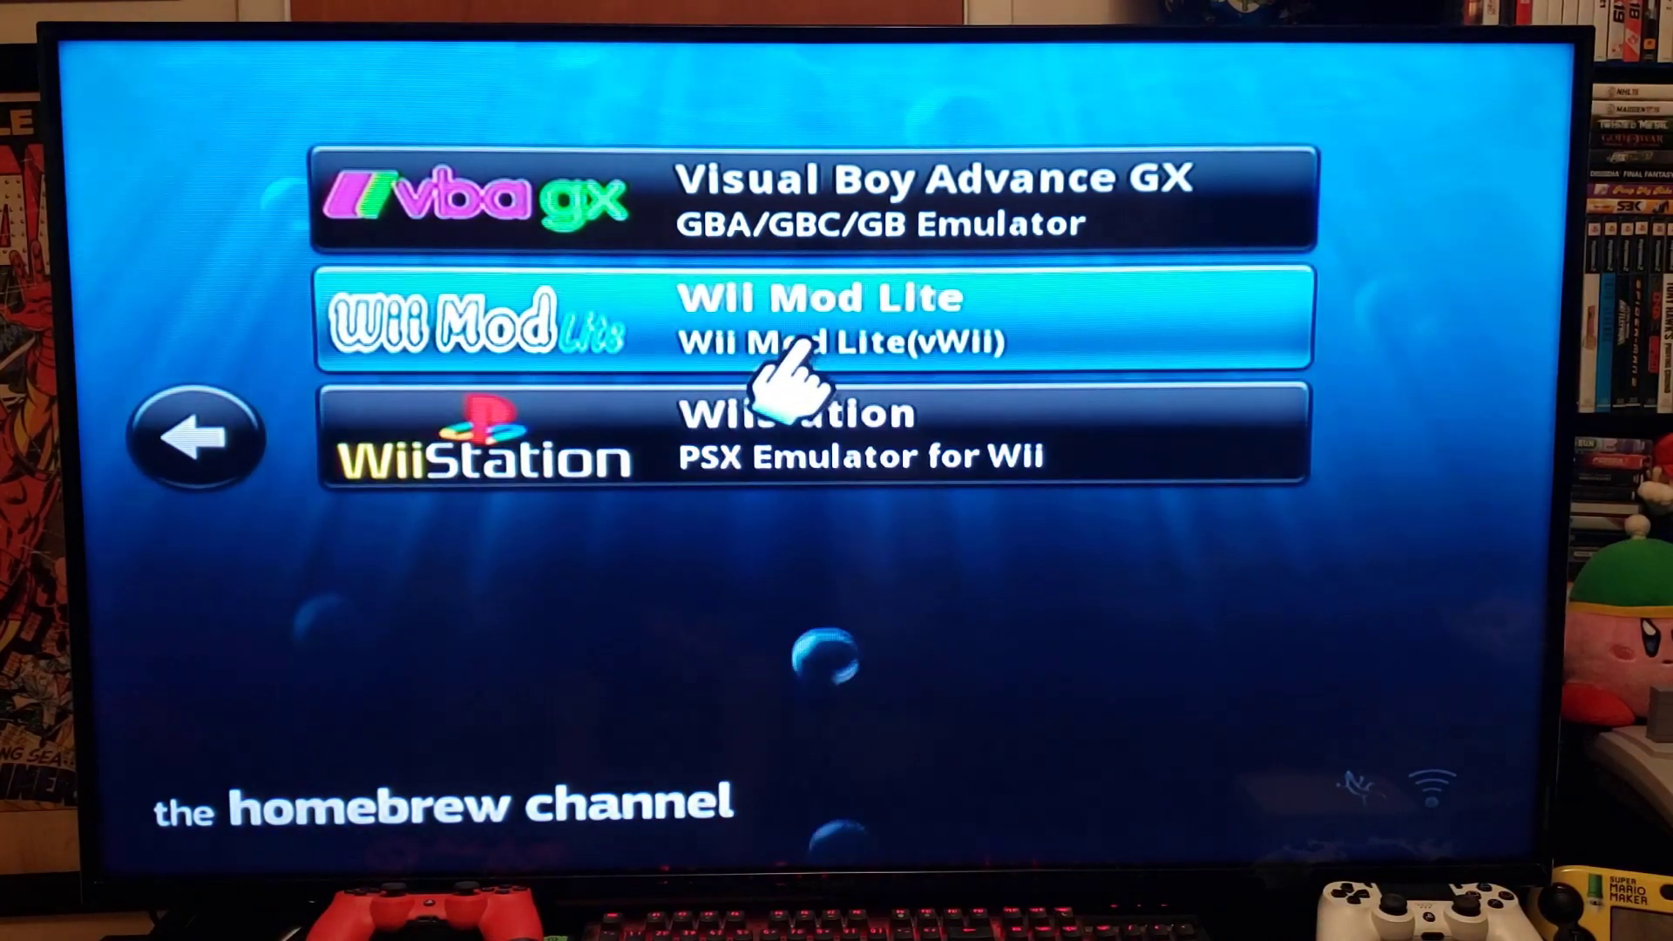
Launch Wii Mod Lite and pick Mario Kart 64.wad in the WAD Manager.
{"action": "left_click", "coordinate": [821, 320]}
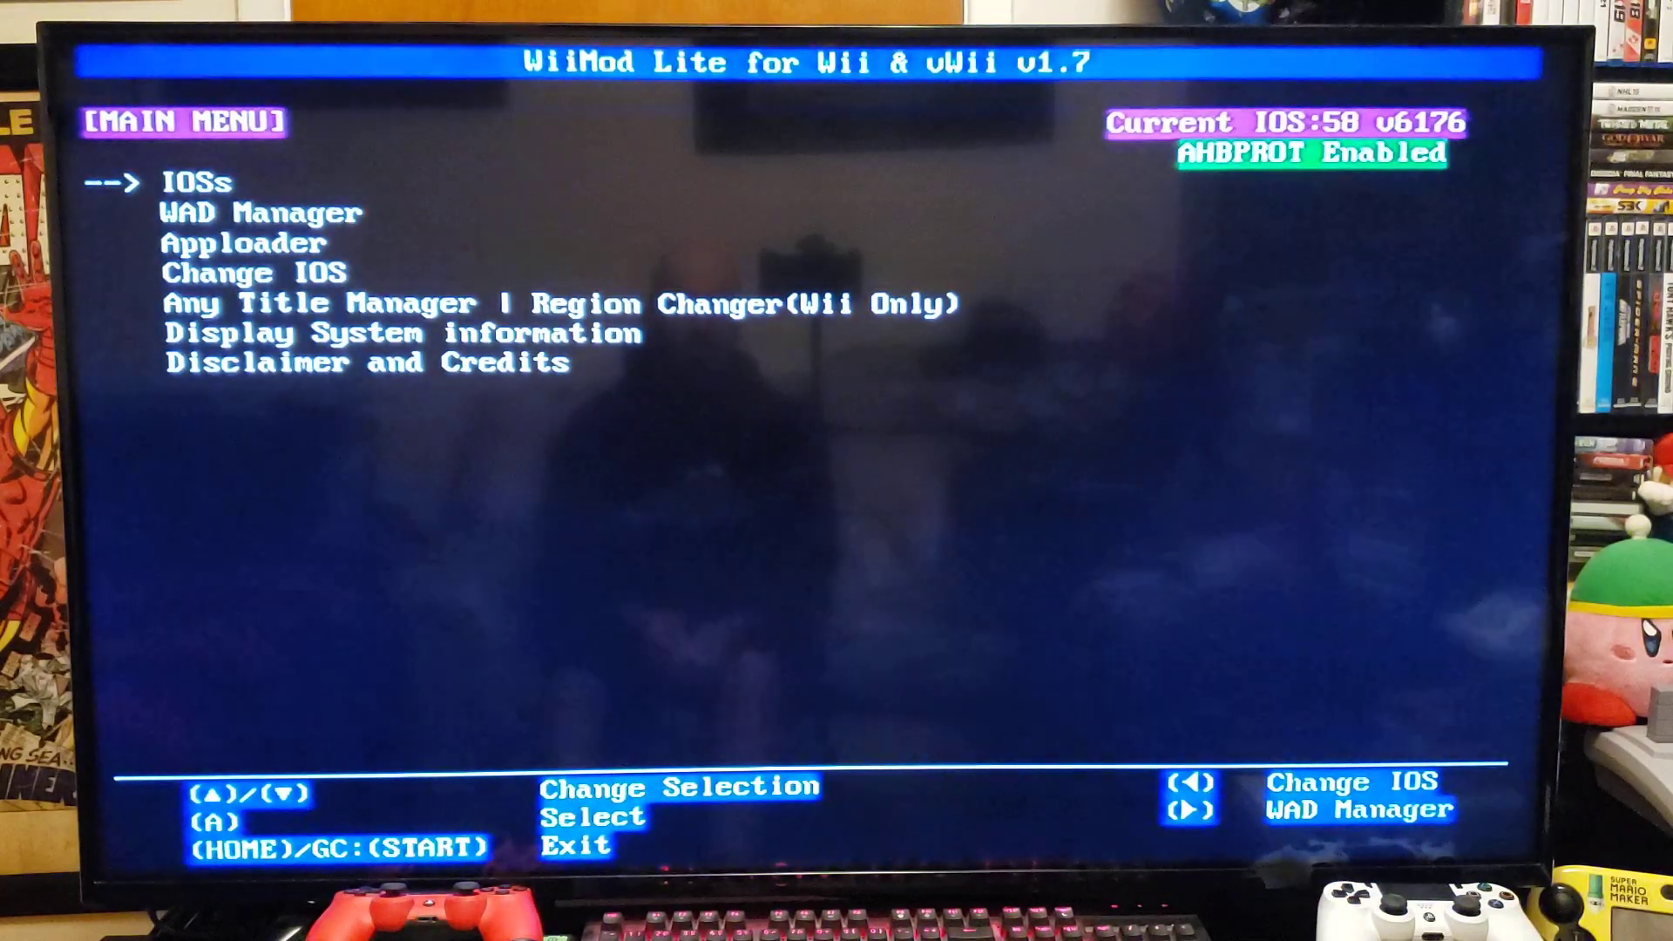
{"action": "key", "text": "down"}
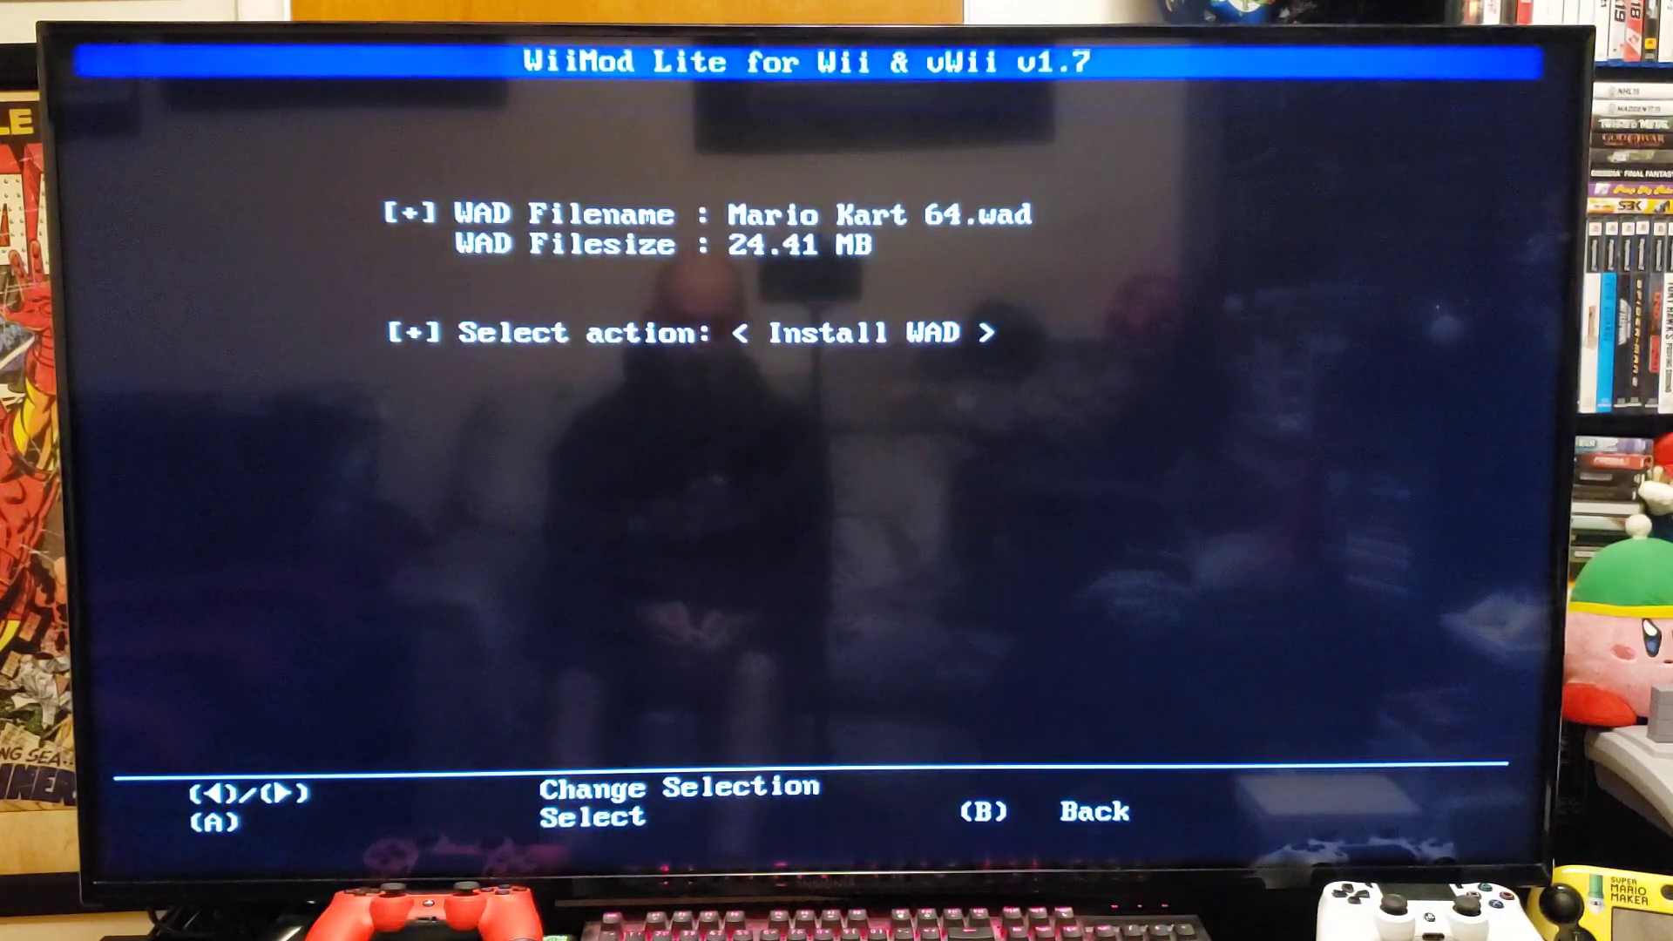
Install Mario Kart 64.wad, then install Not64.-.N064.wad.
{"action": "key", "text": "a"}
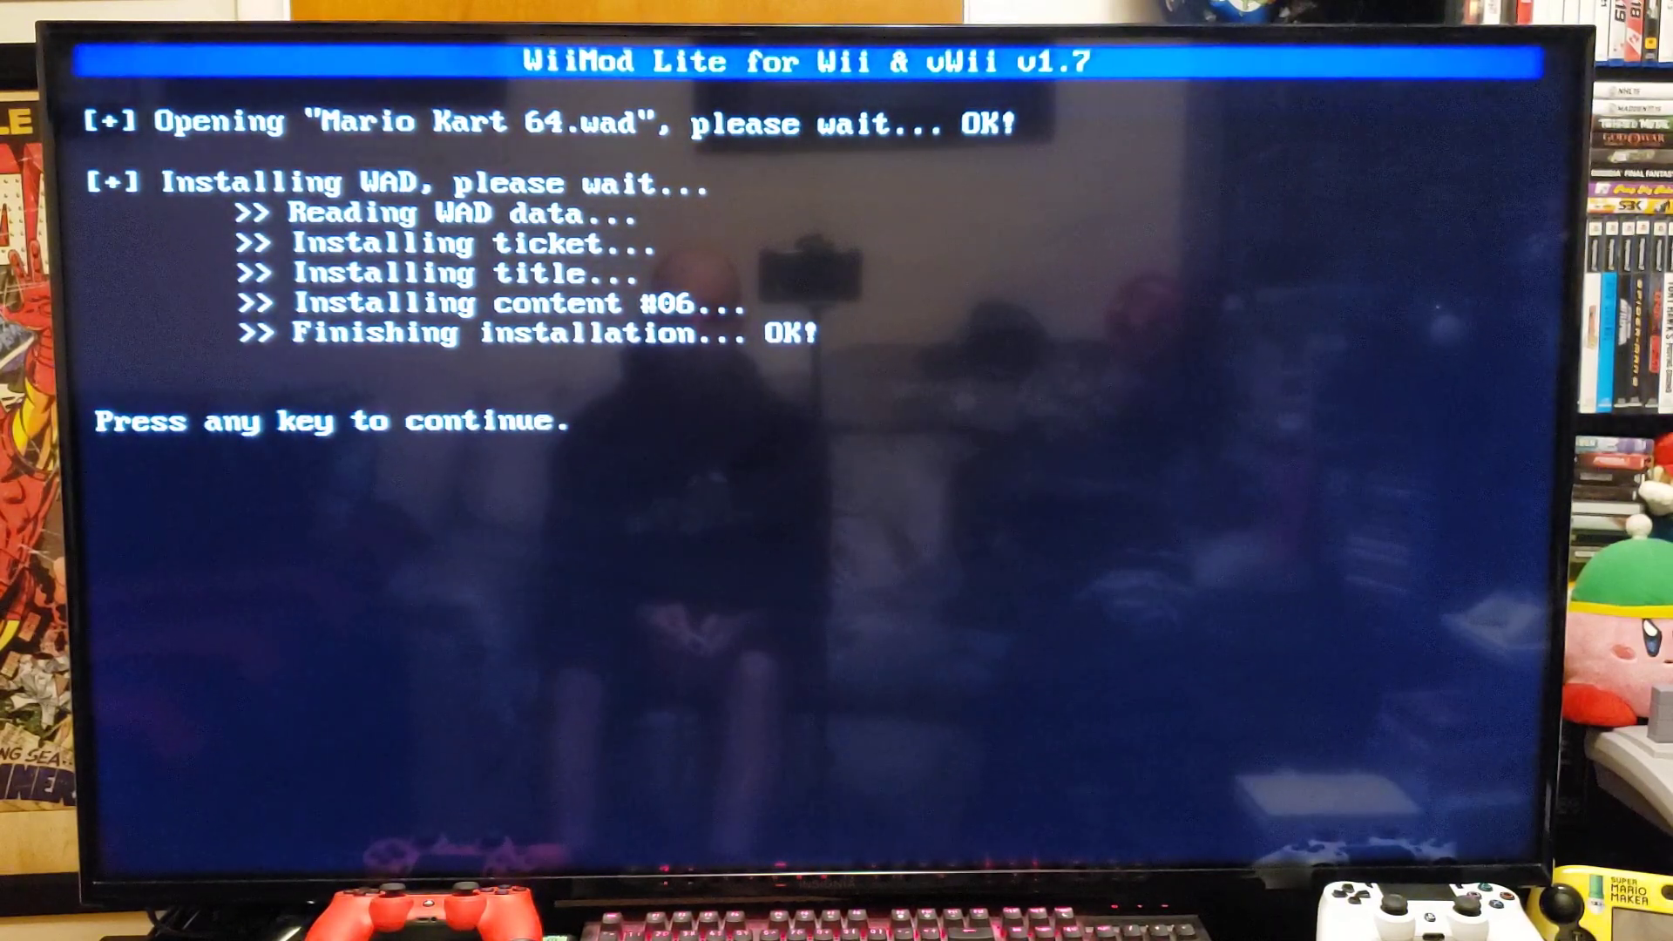
{"action": "key", "text": "enter"}
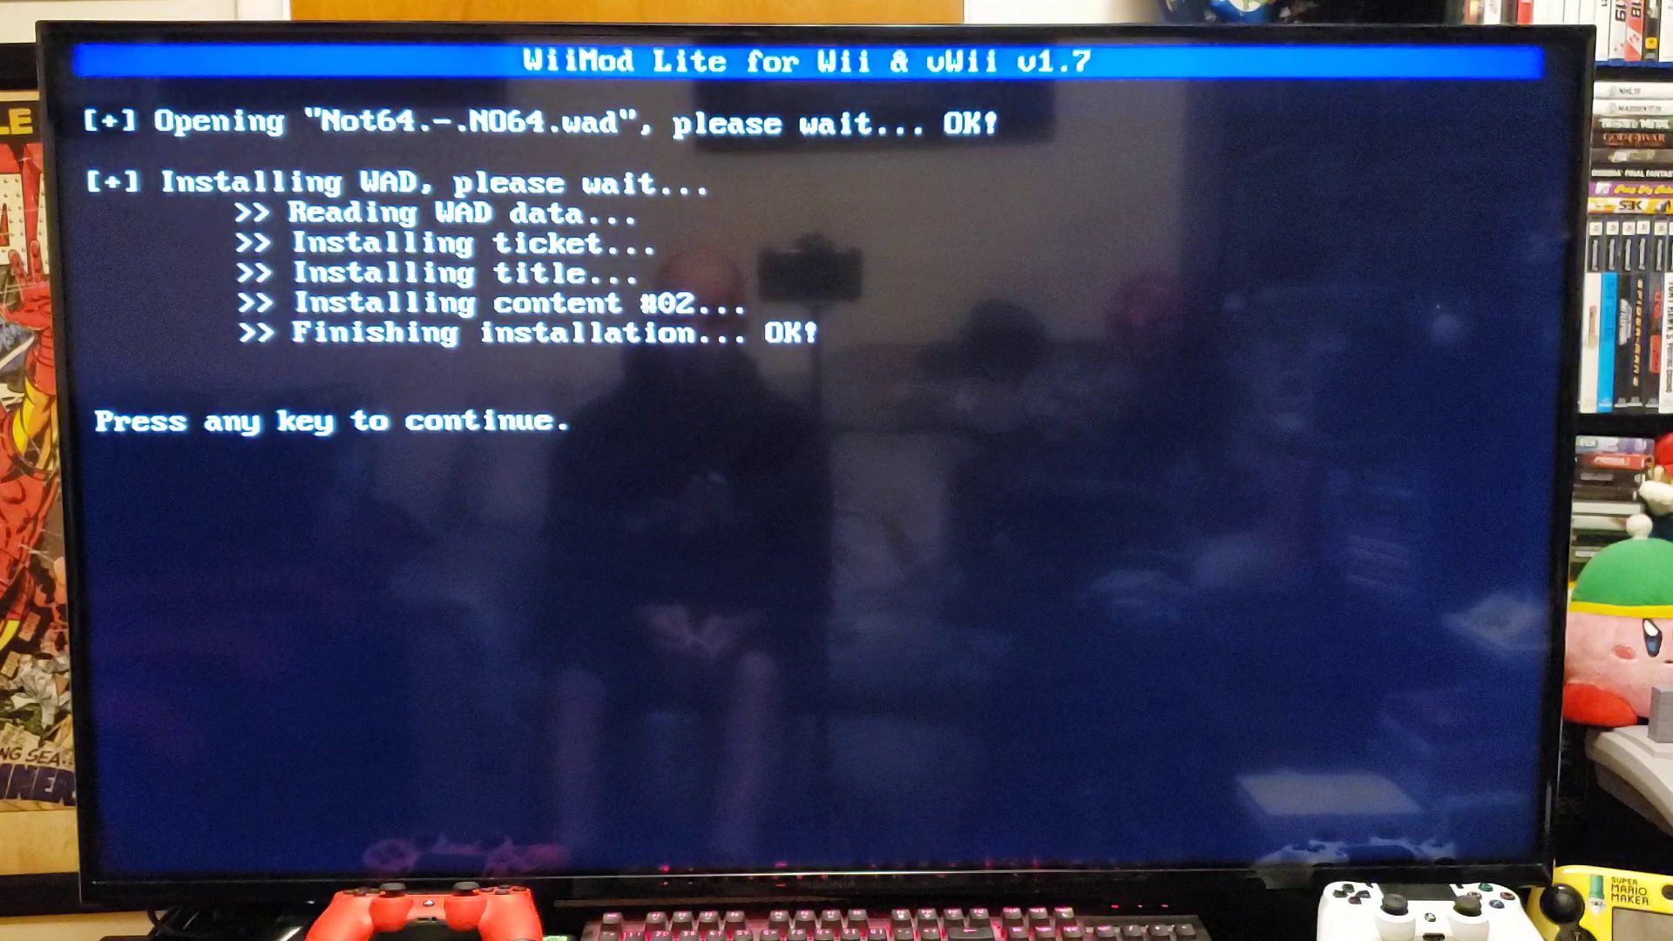
Install the Wii Mod Lite WAD and quit to the Homebrew Channel menu.
{"action": "key", "text": "enter"}
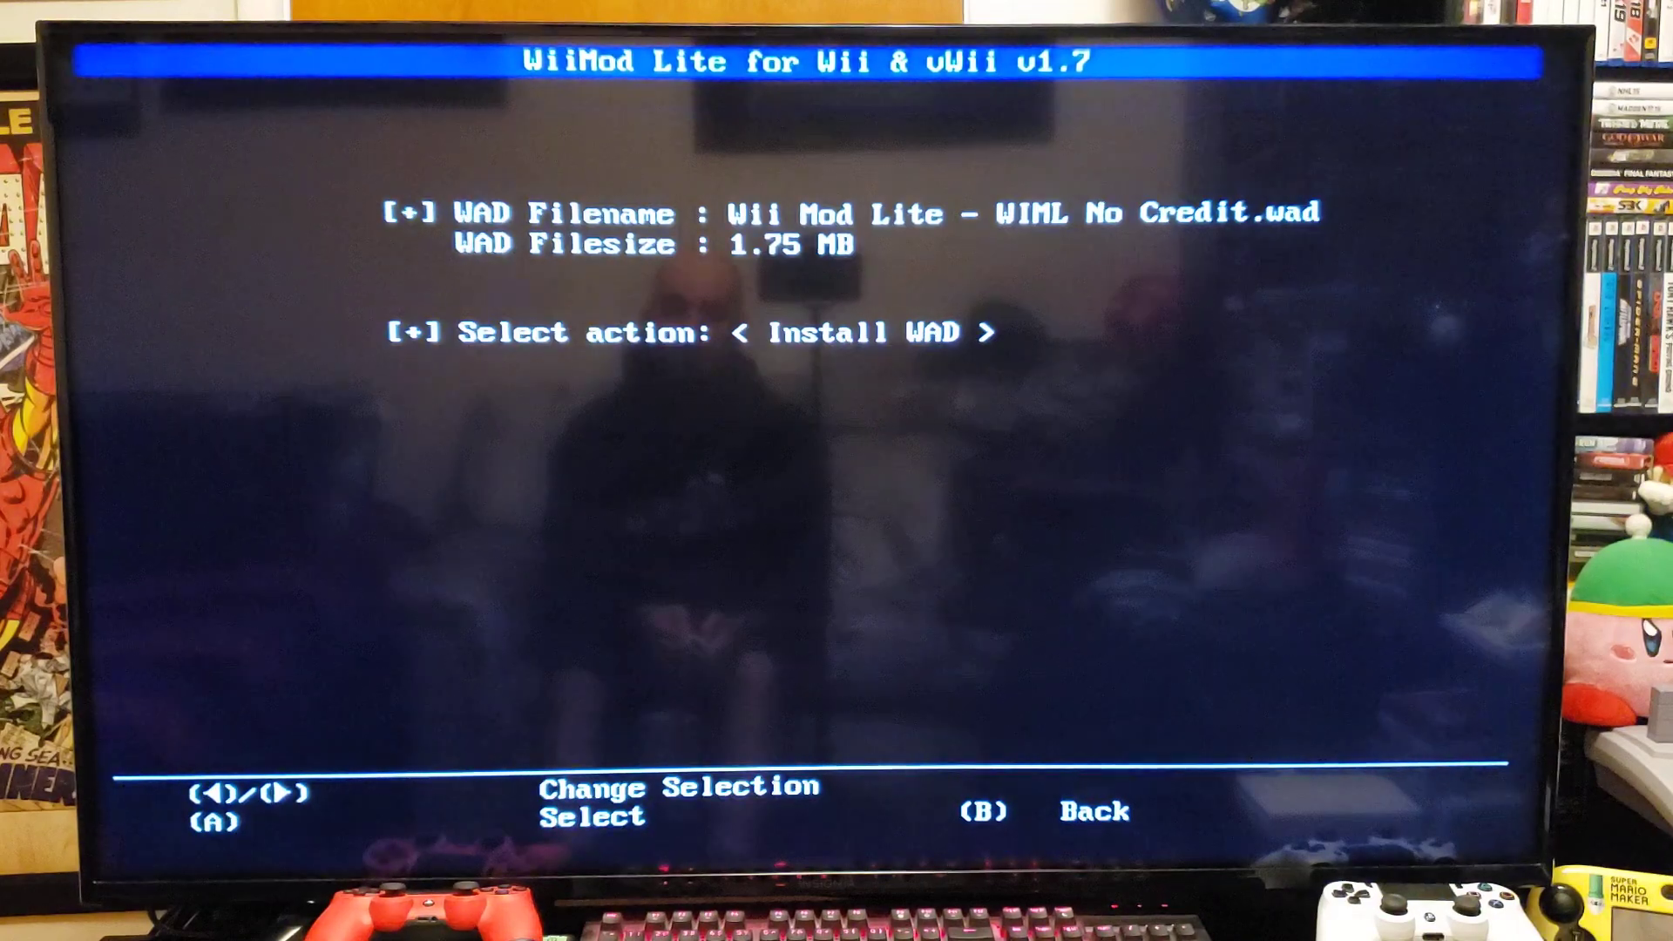
{"action": "key", "text": "a"}
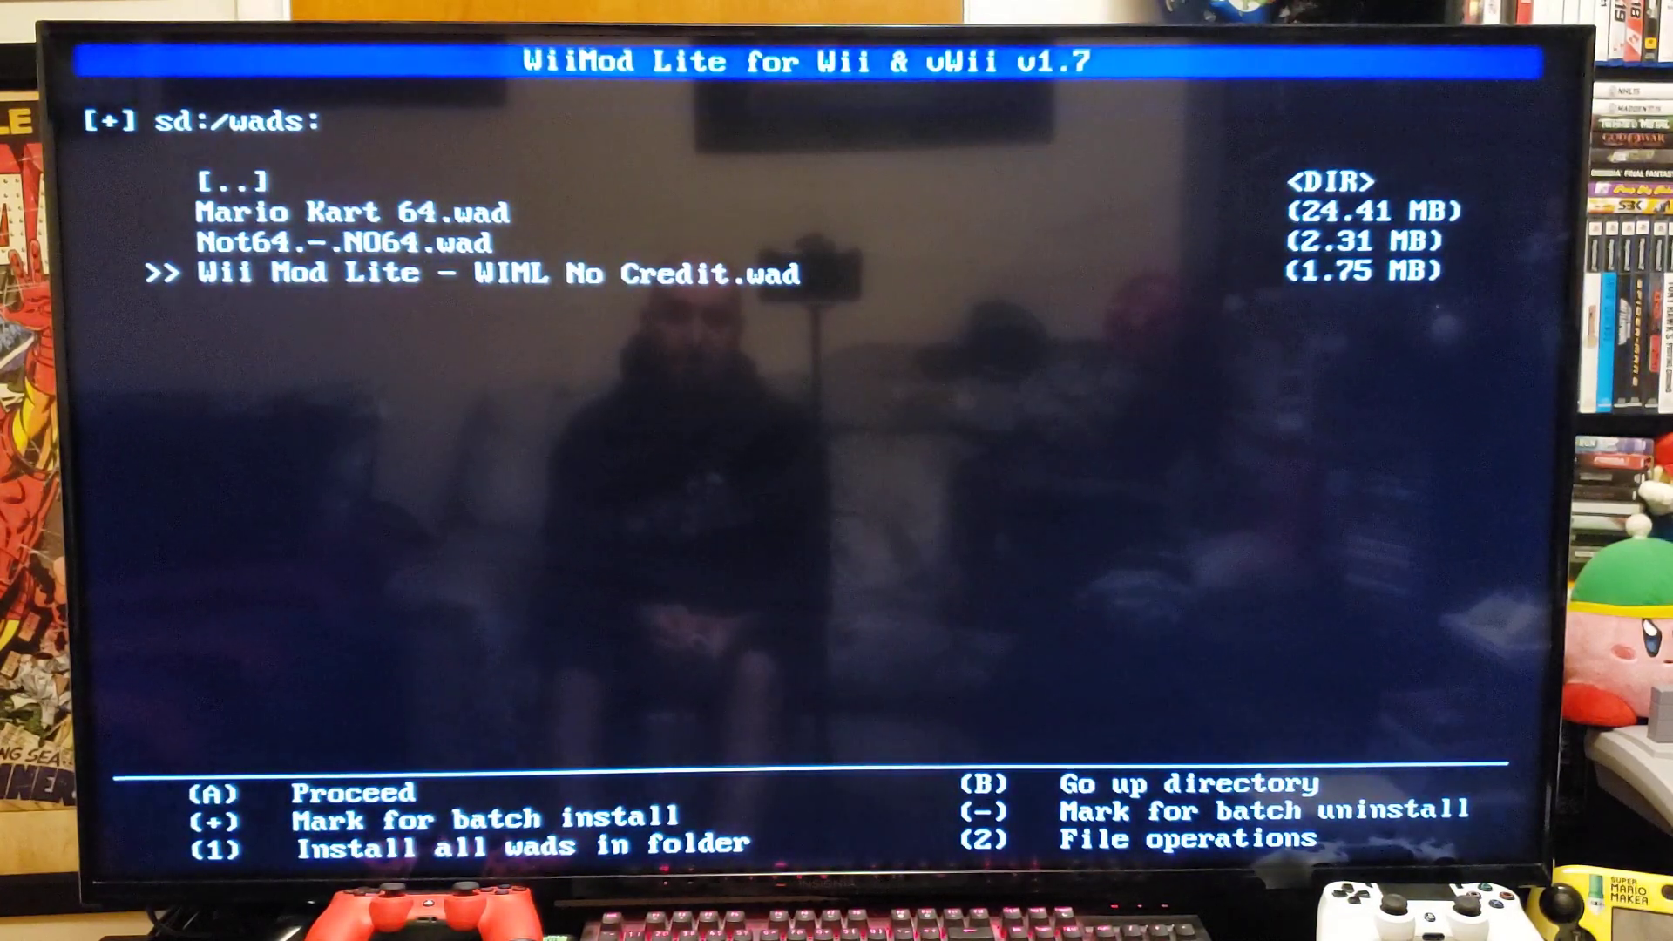
{"action": "key", "text": "B"}
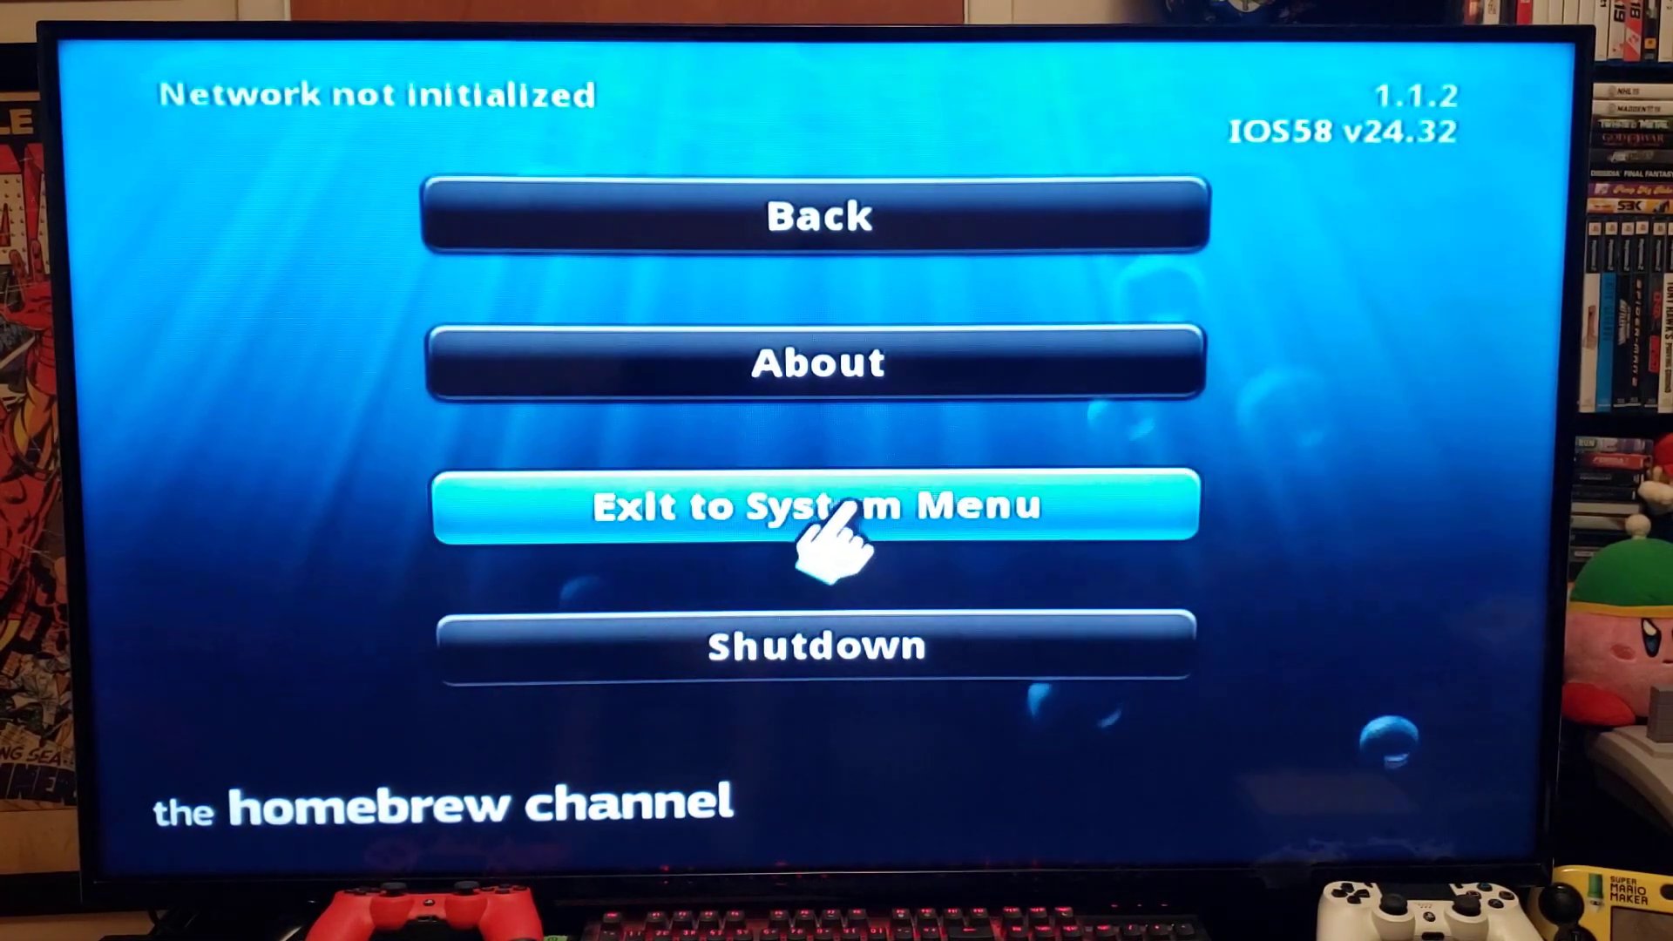
Exit to the System Menu and preview the Wii Mod Lite and Not64 channels.
{"action": "left_click", "coordinate": [817, 506]}
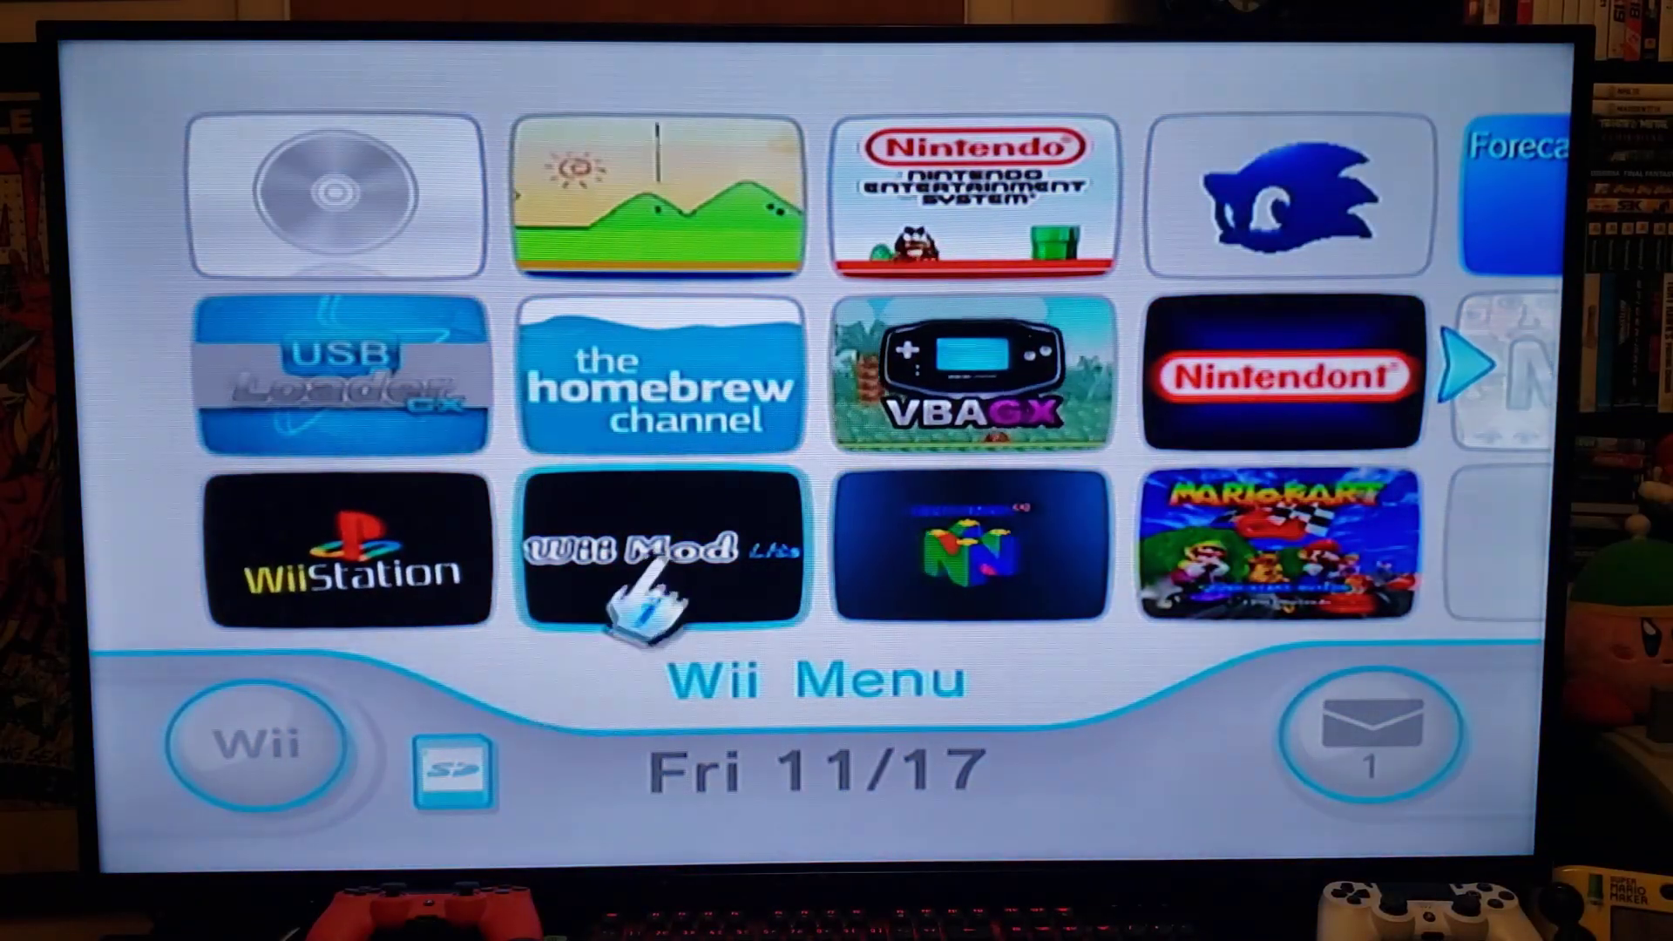
{"action": "left_click", "coordinate": [661, 560]}
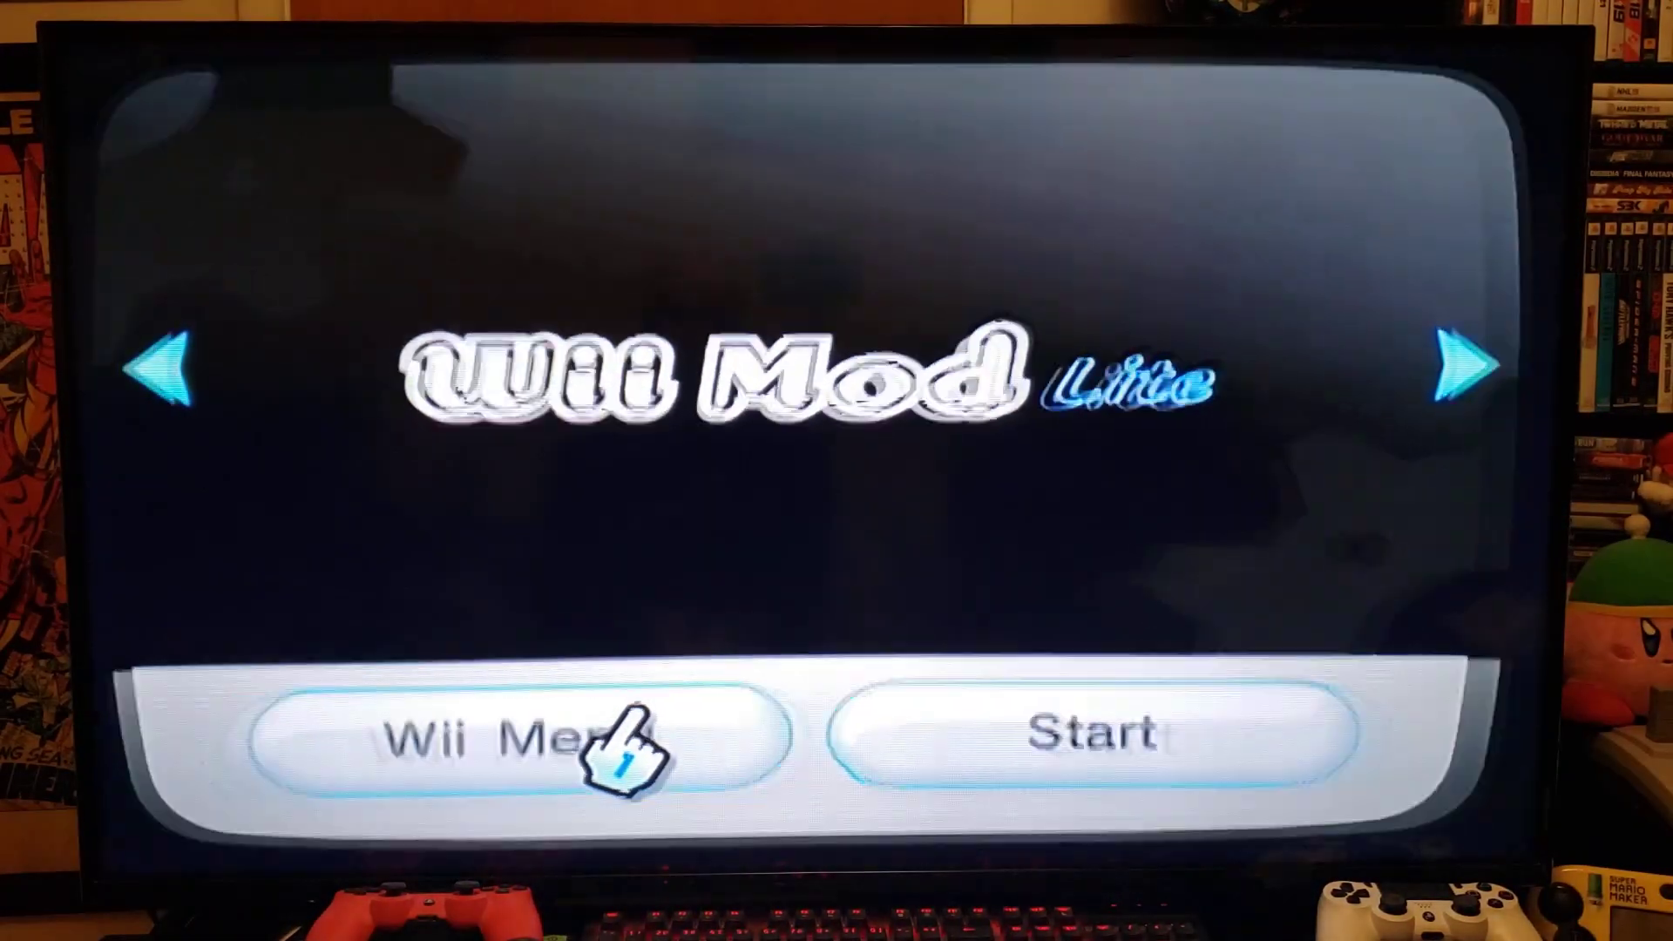
{"action": "left_click", "coordinate": [544, 737]}
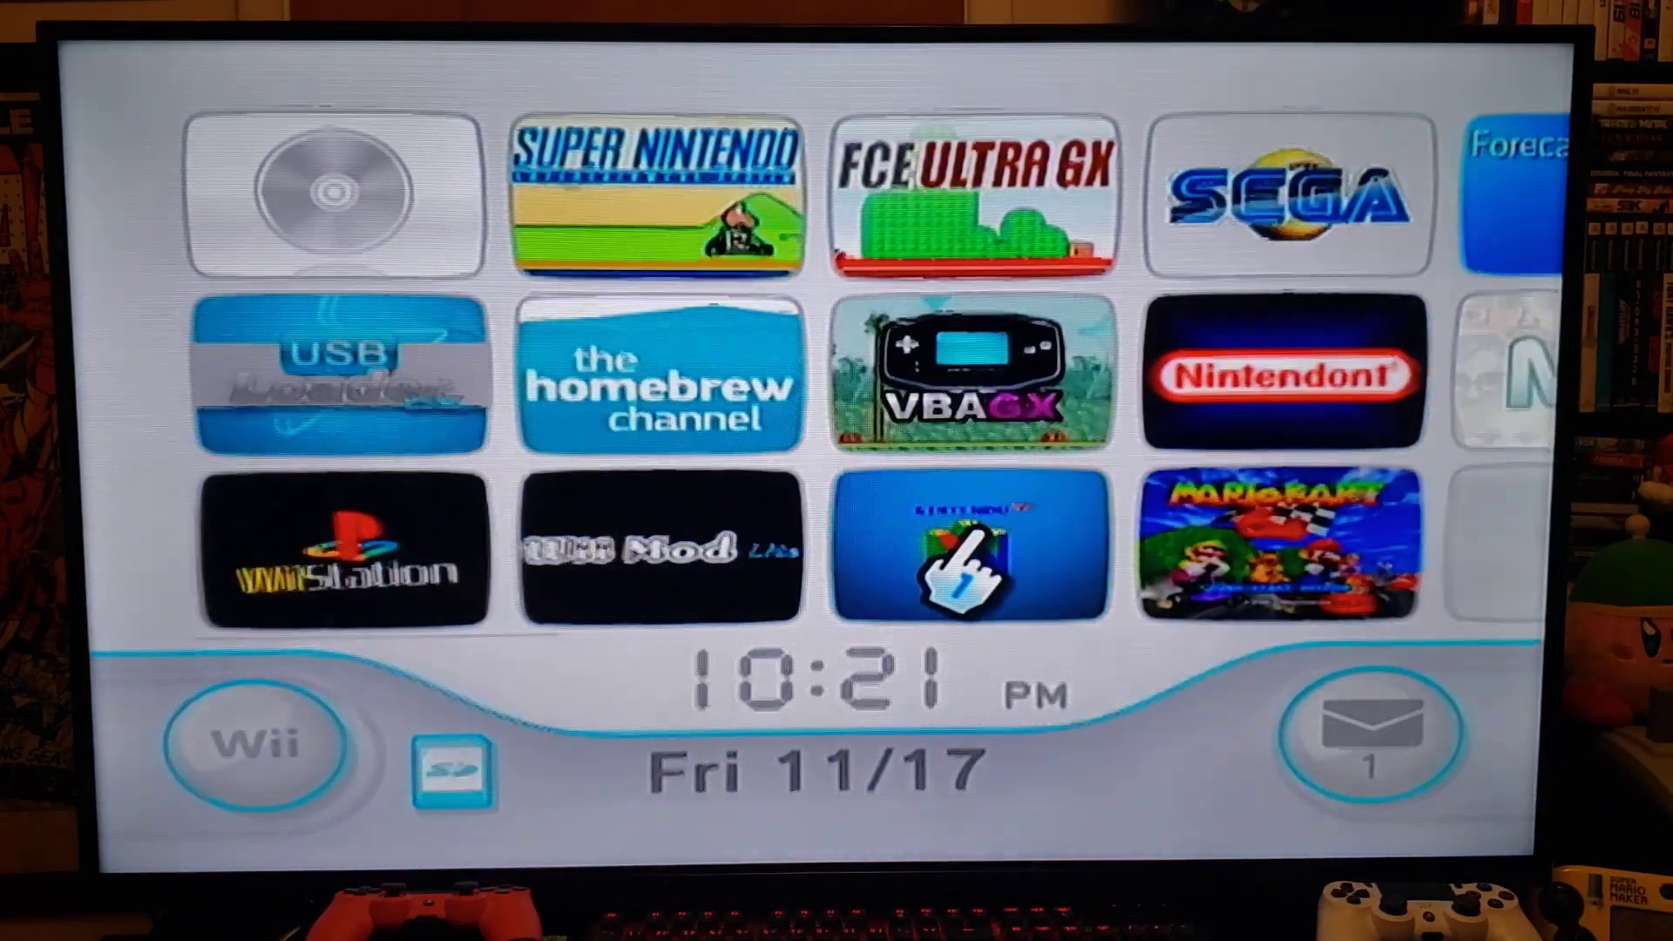
{"action": "left_click", "coordinate": [969, 550]}
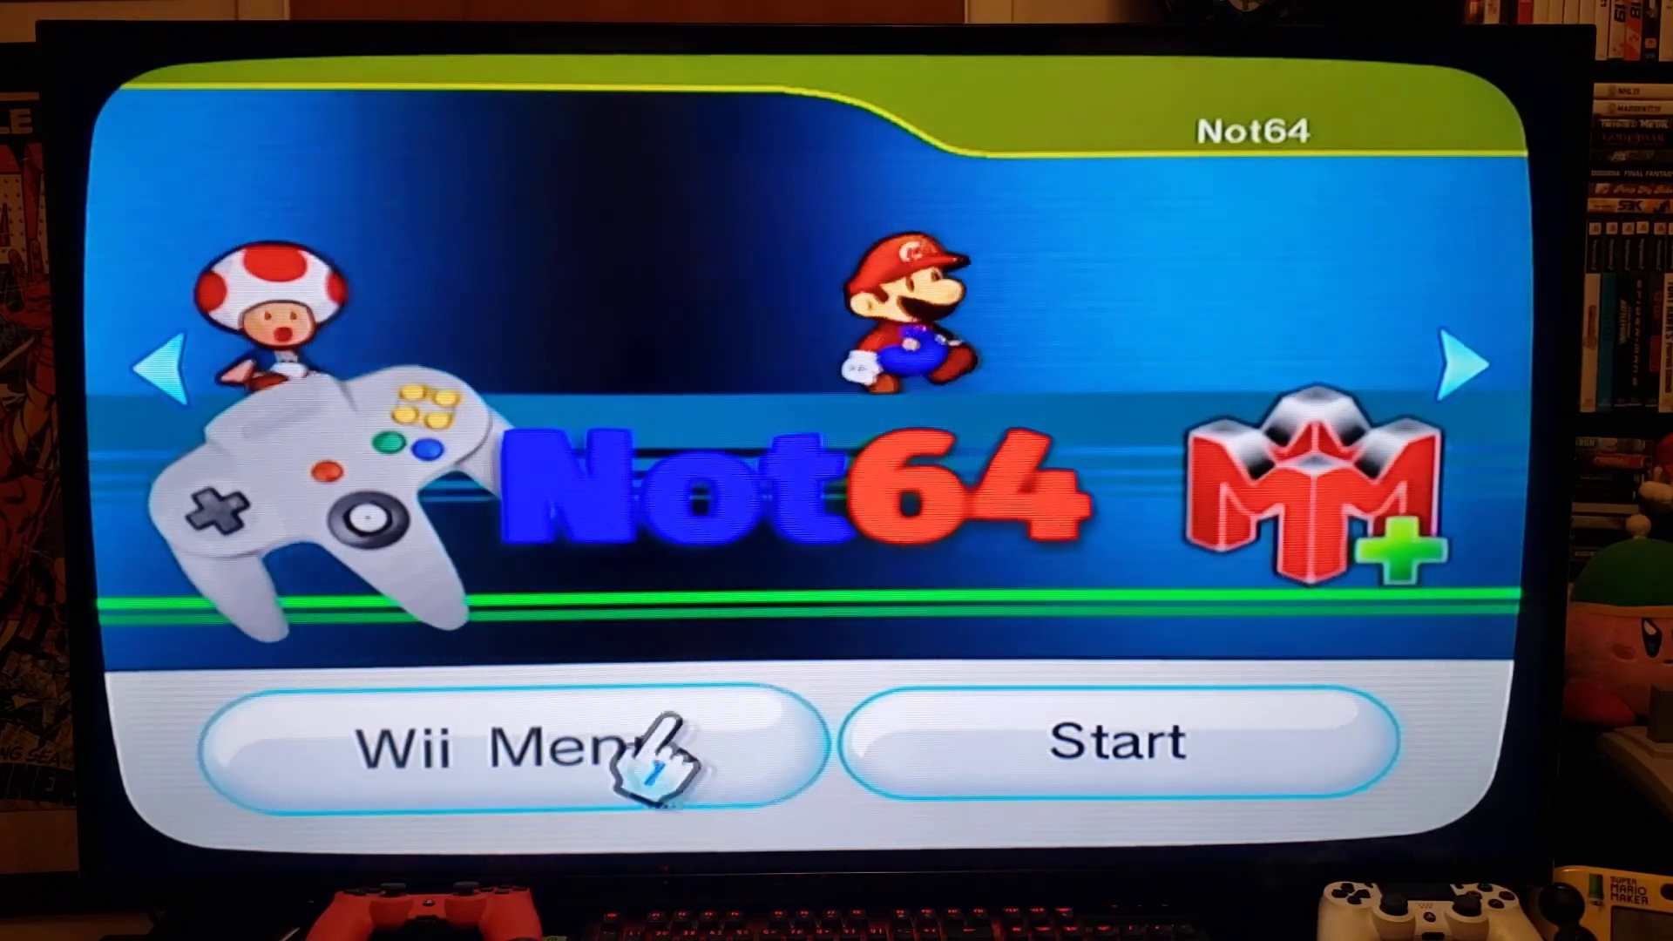
{"action": "left_click", "coordinate": [513, 743]}
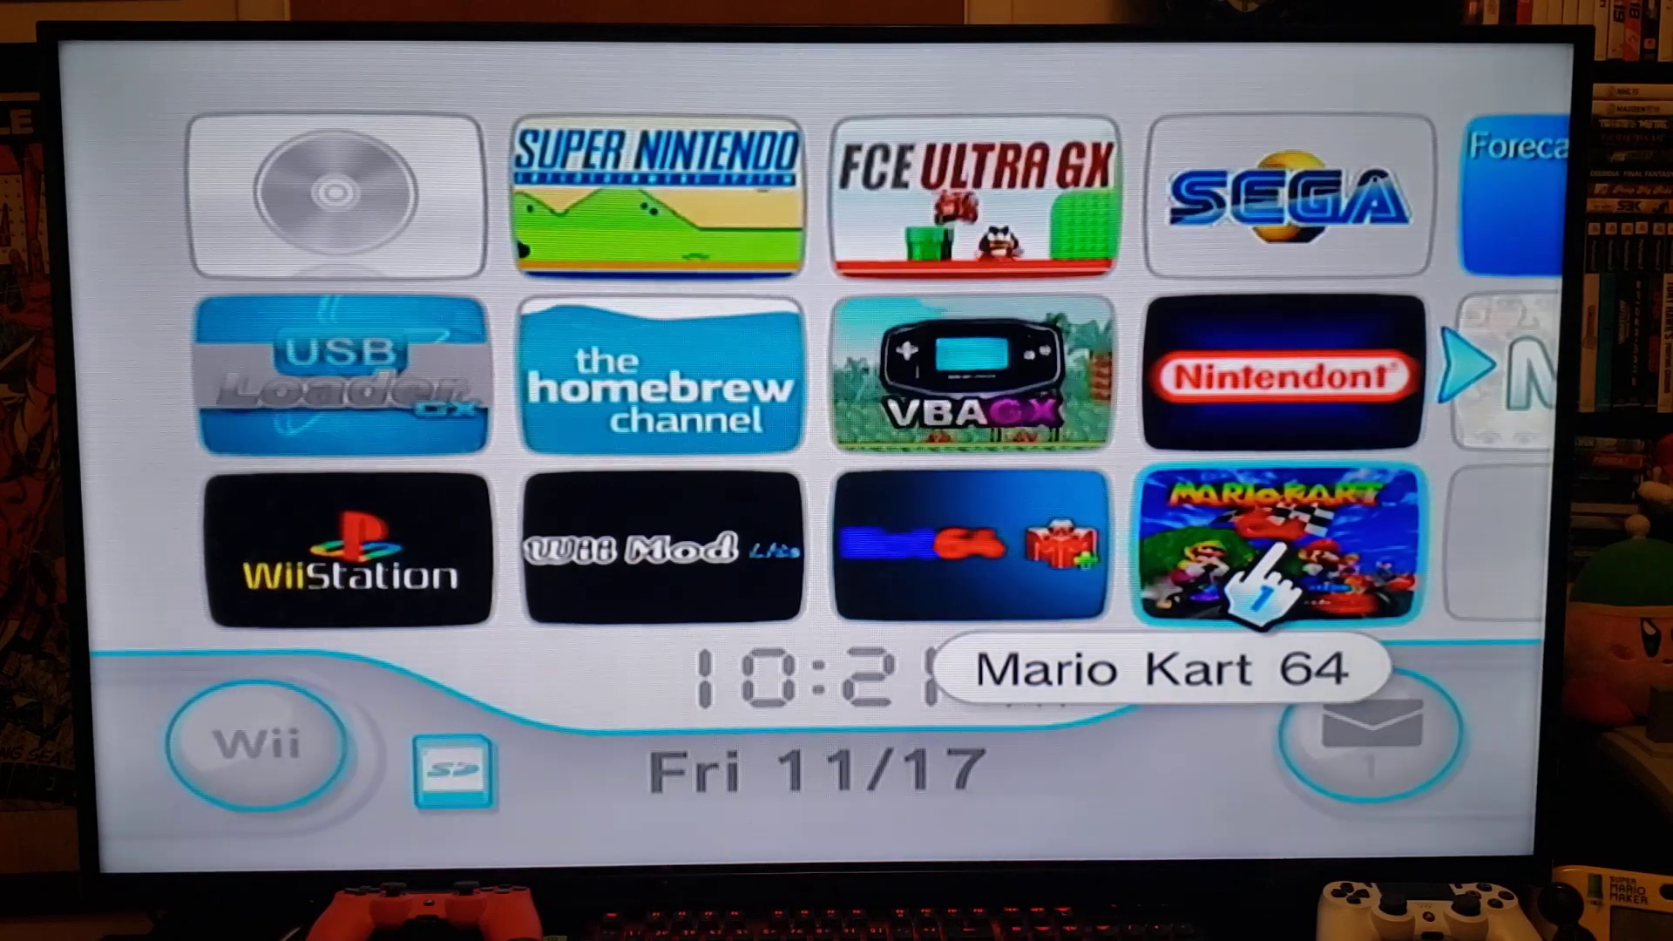
Preview the Mario Kart 64 channel, return to the grid, and reopen its page.
{"action": "left_click", "coordinate": [1280, 550]}
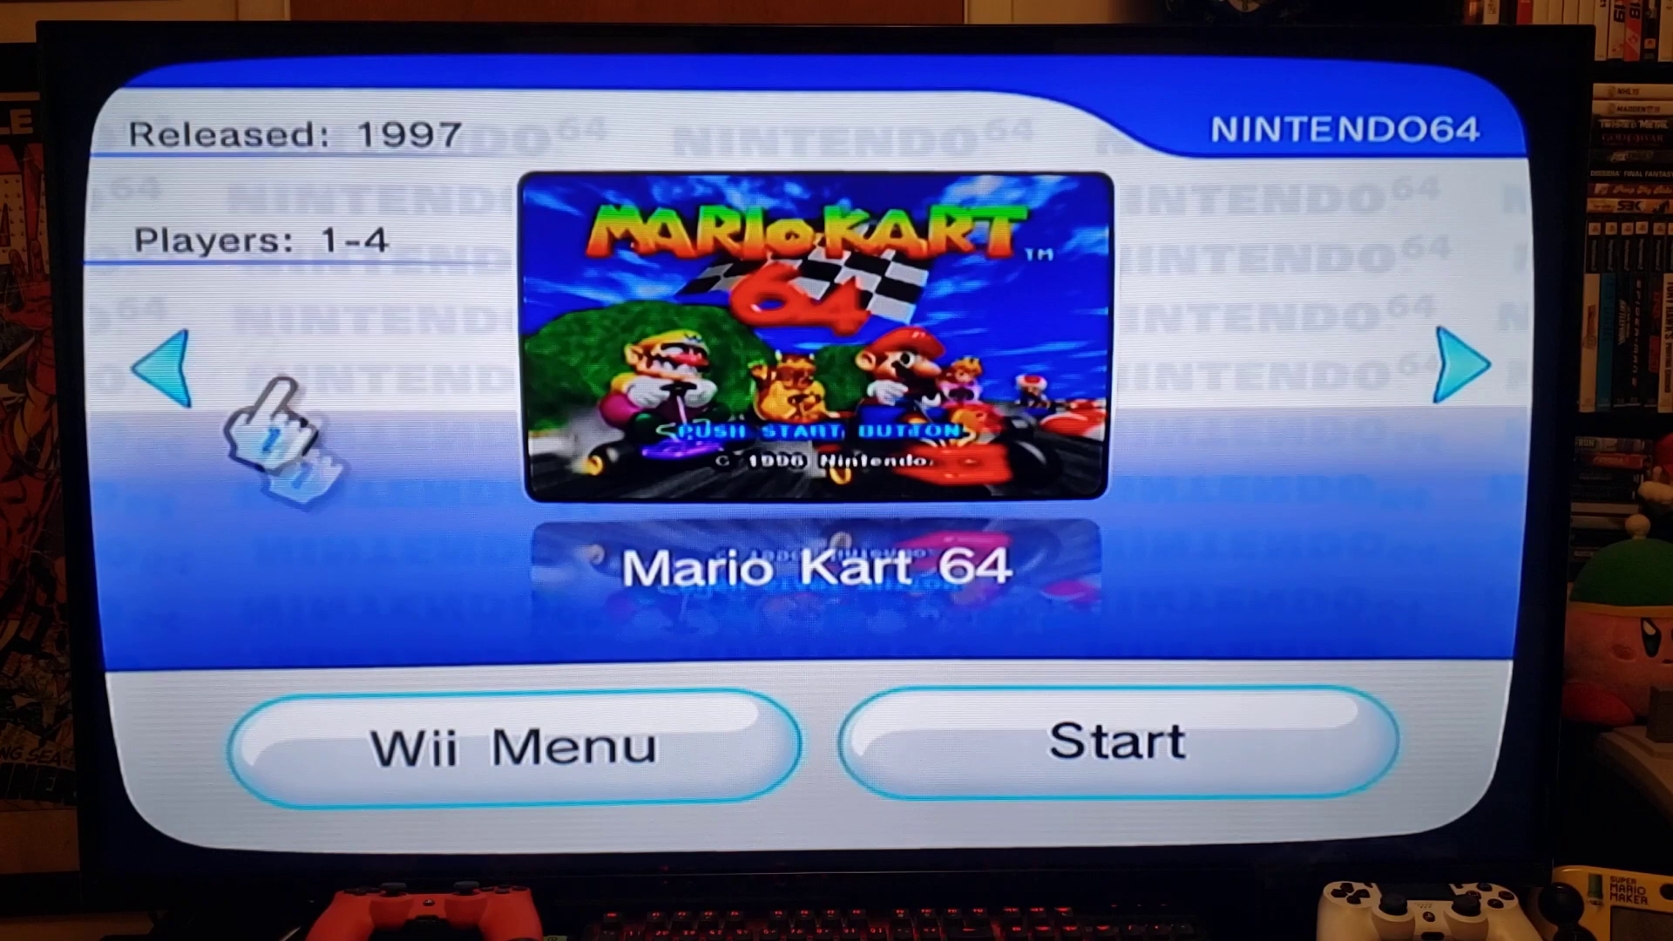
{"action": "left_click", "coordinate": [511, 743]}
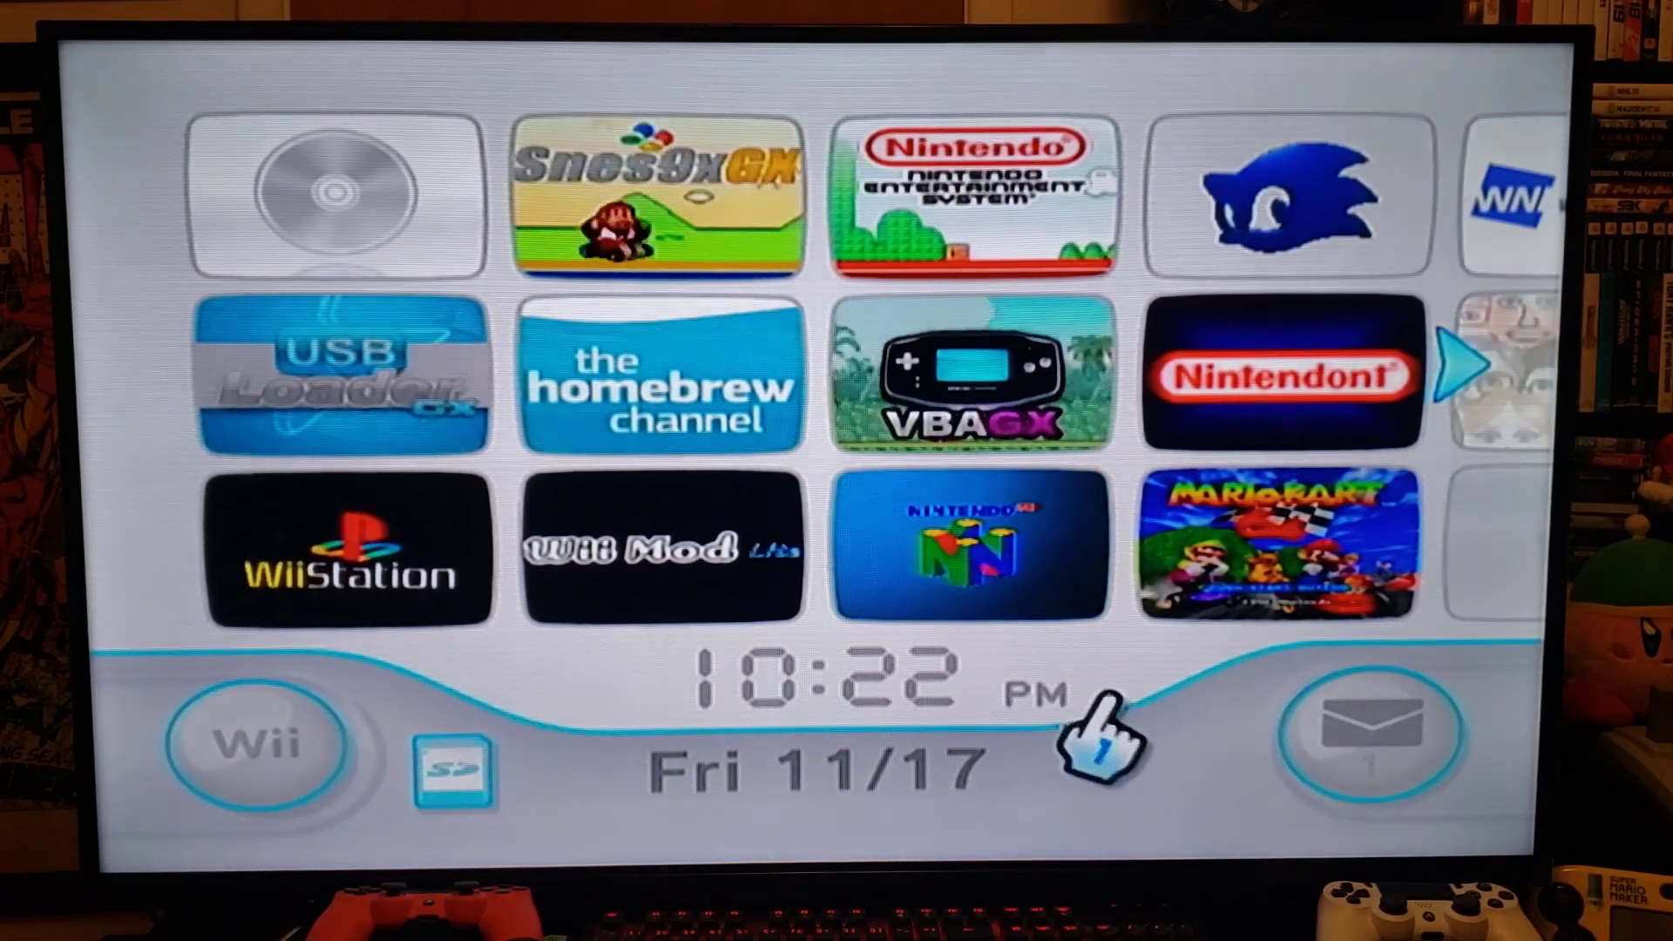
{"action": "mouse_move", "coordinate": [1292, 555]}
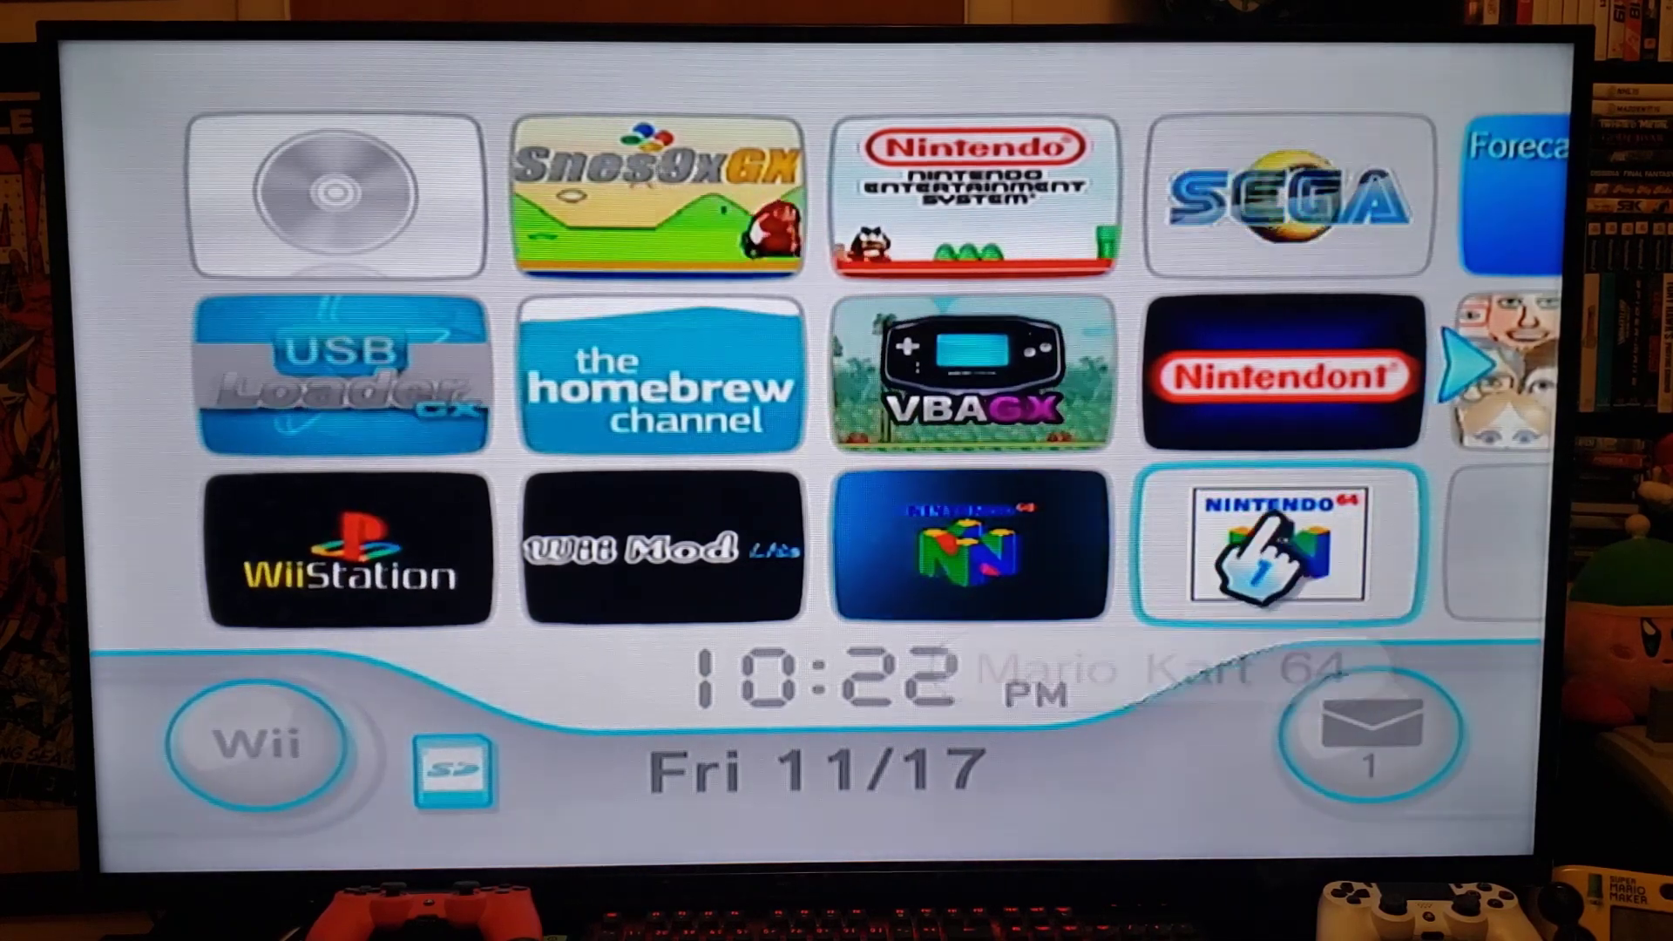
{"action": "left_click", "coordinate": [1276, 550]}
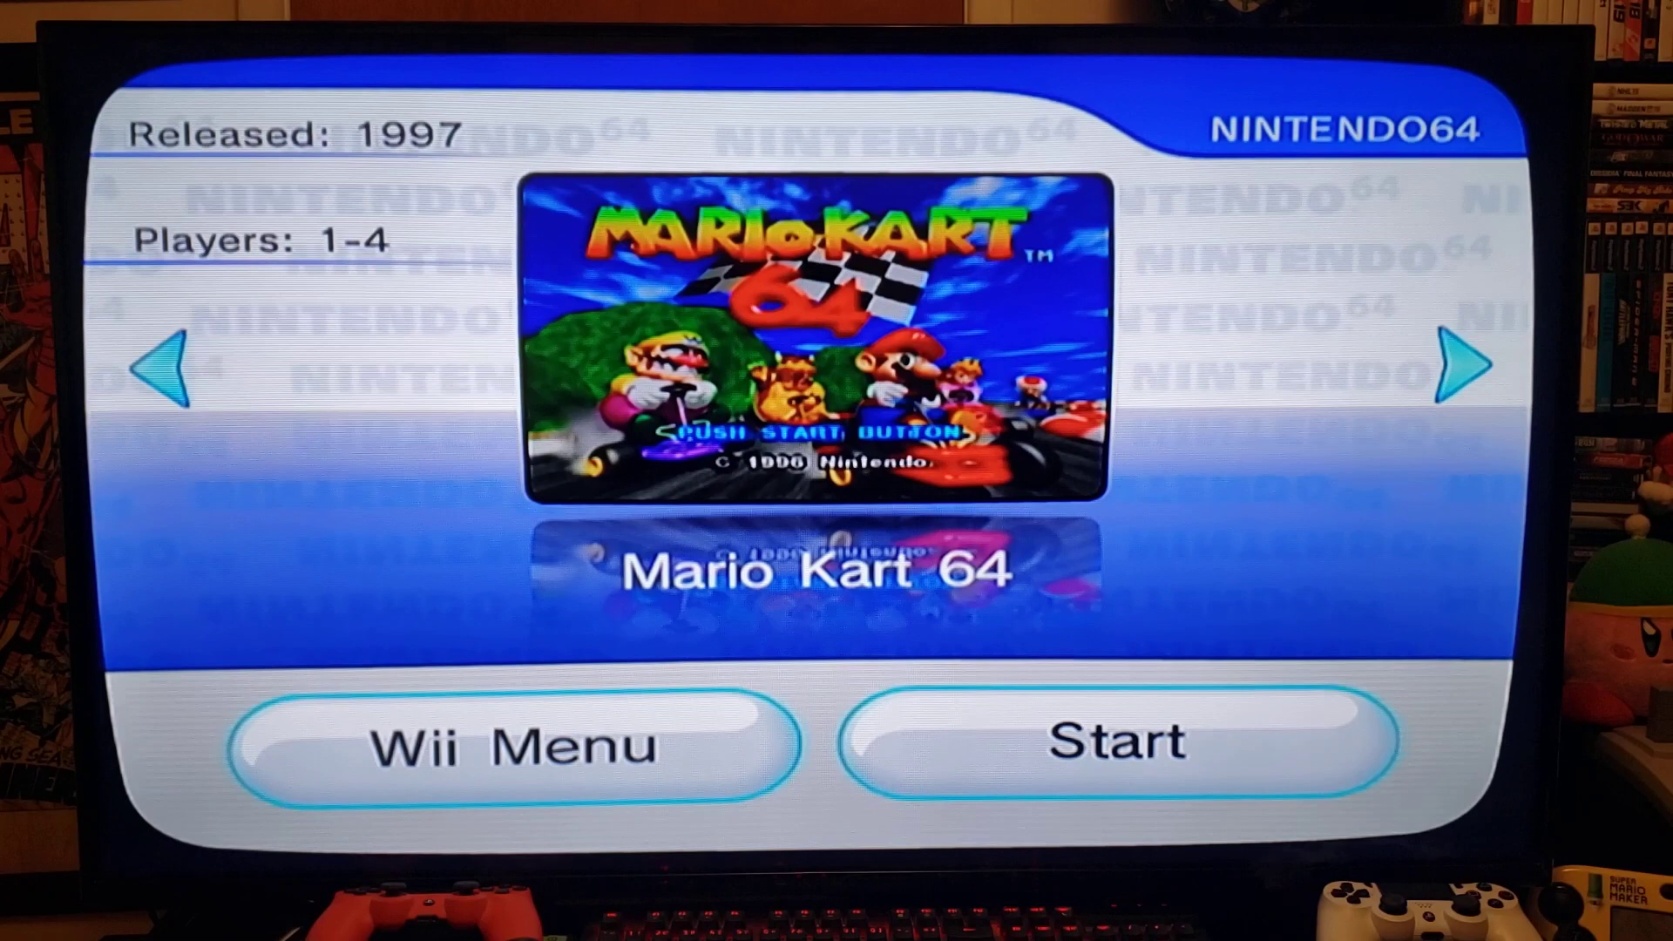